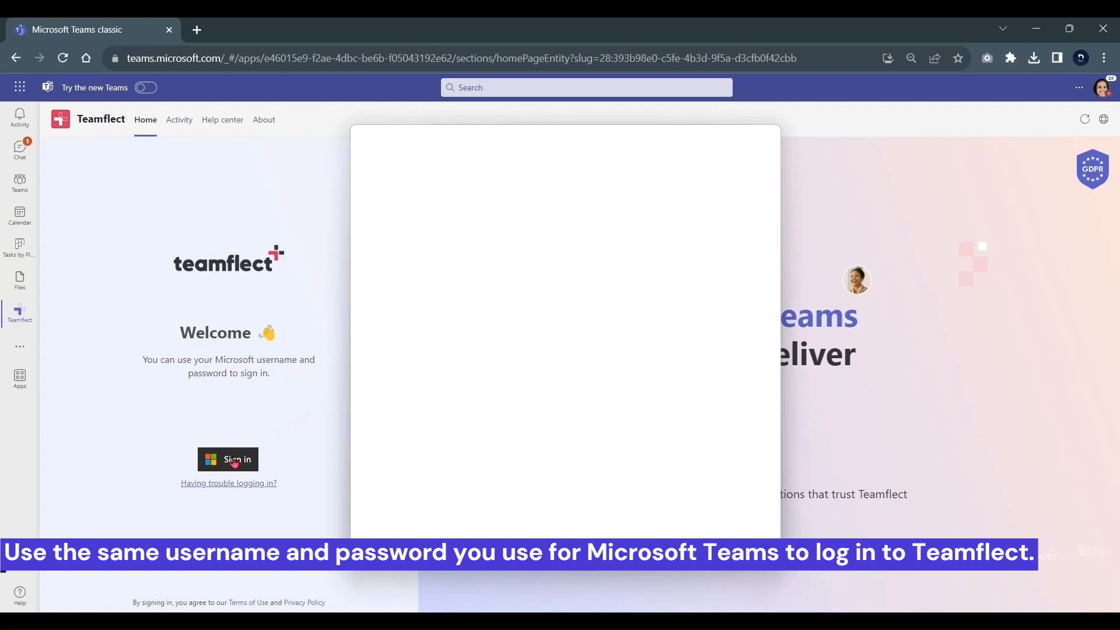
Sign in to Teamflect with the already signed-in Microsoft account
{"action": "left_click", "coordinate": [227, 458]}
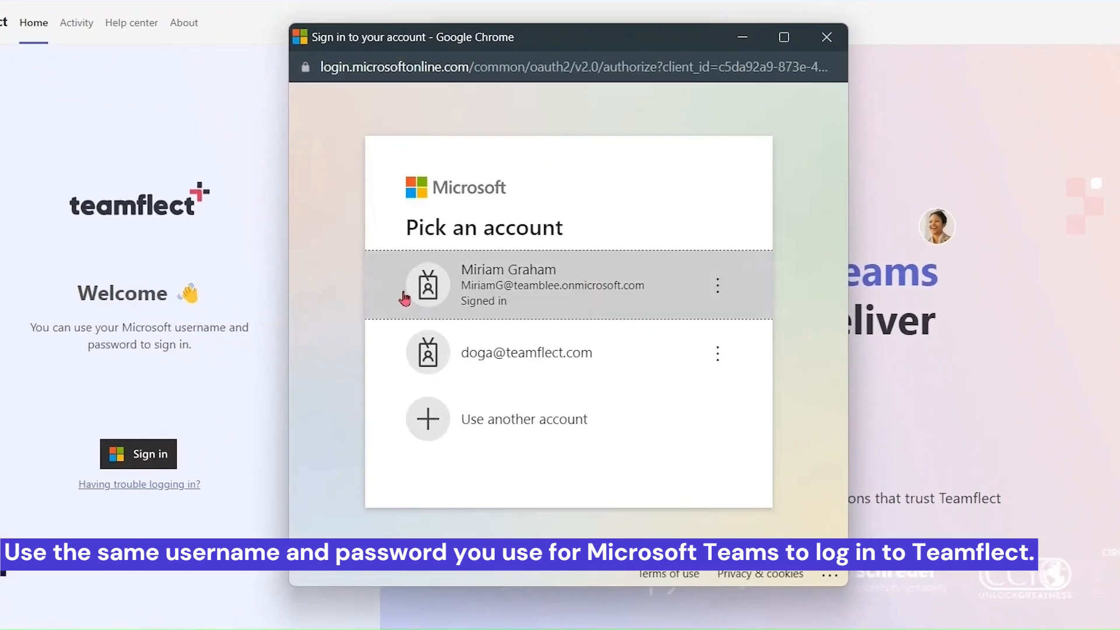
{"action": "left_click", "coordinate": [552, 285]}
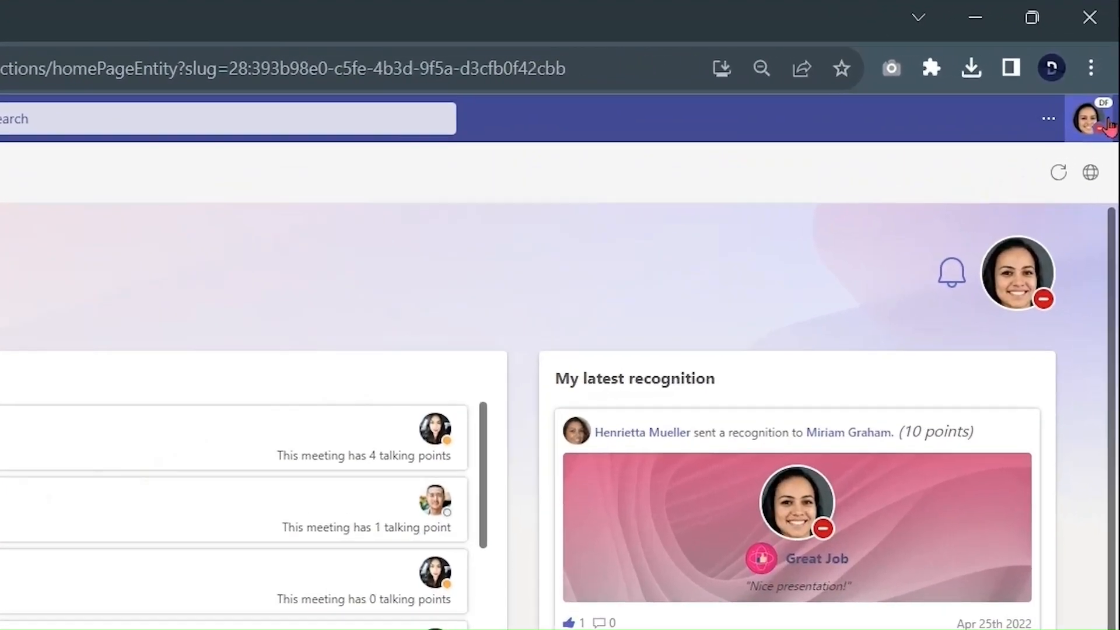
{"action": "mouse_move", "coordinate": [1036, 310]}
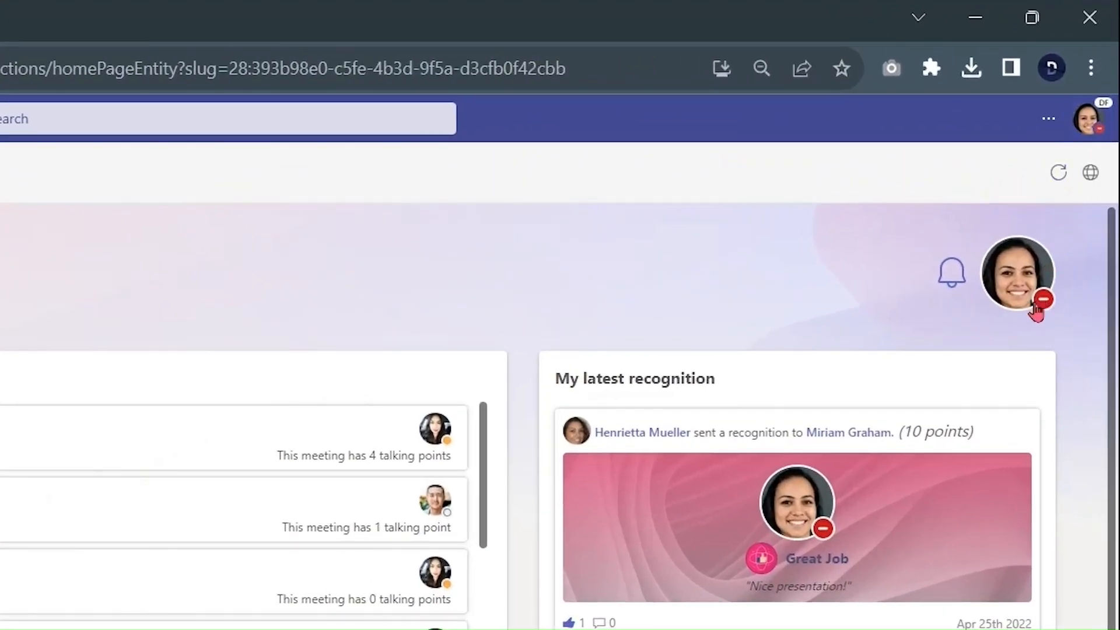
Scroll through My People to review manager, direct reports and focus people
{"action": "scroll", "scroll_direction": "down", "scroll_amount": 3}
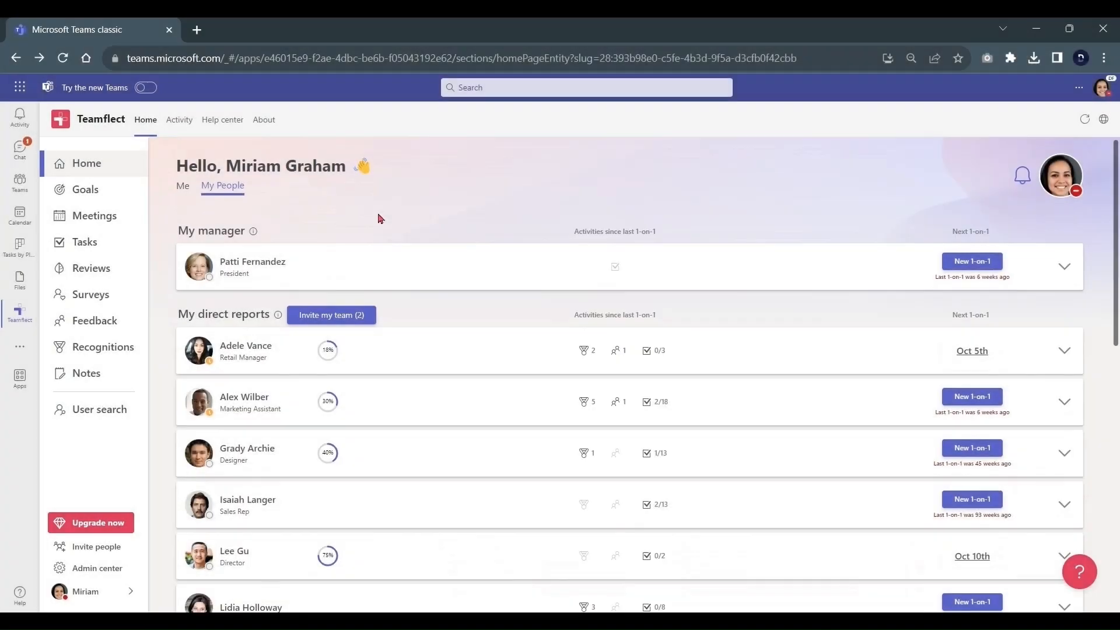
{"action": "scroll", "scroll_direction": "down", "scroll_amount": 3}
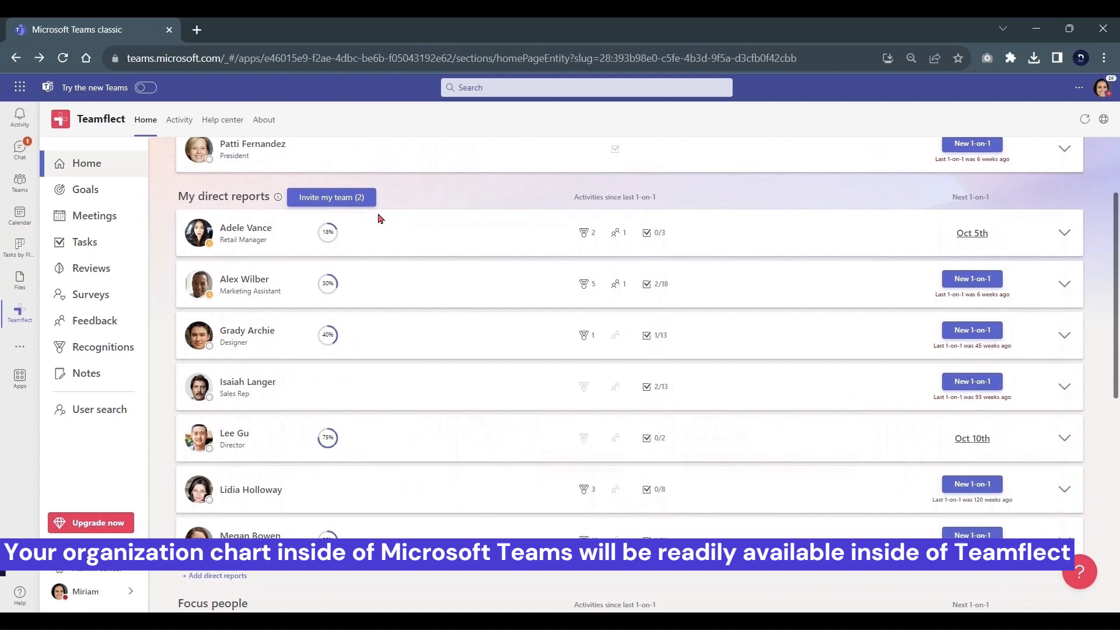
{"action": "scroll", "scroll_direction": "down", "scroll_amount": 3}
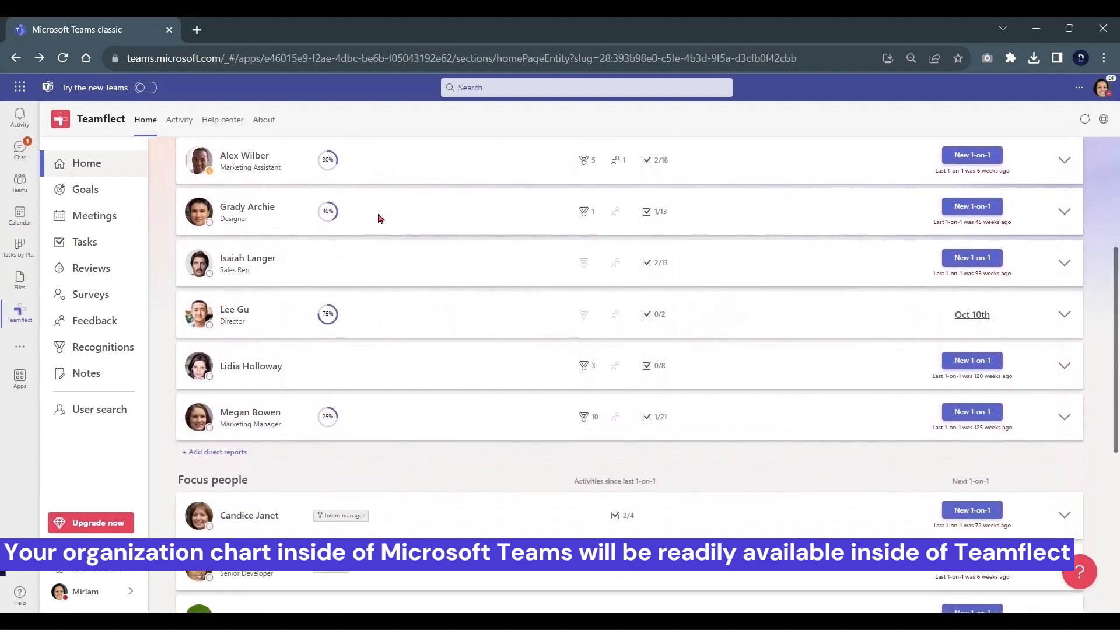
{"action": "scroll", "scroll_direction": "down", "scroll_amount": 3}
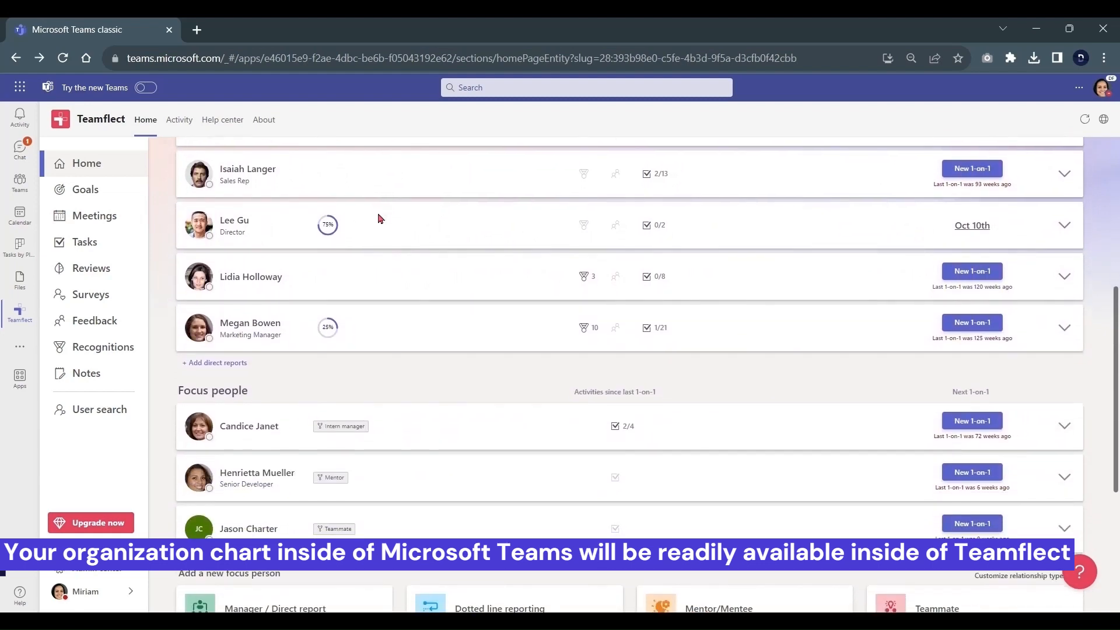
{"action": "scroll", "scroll_direction": "up", "scroll_amount": 3}
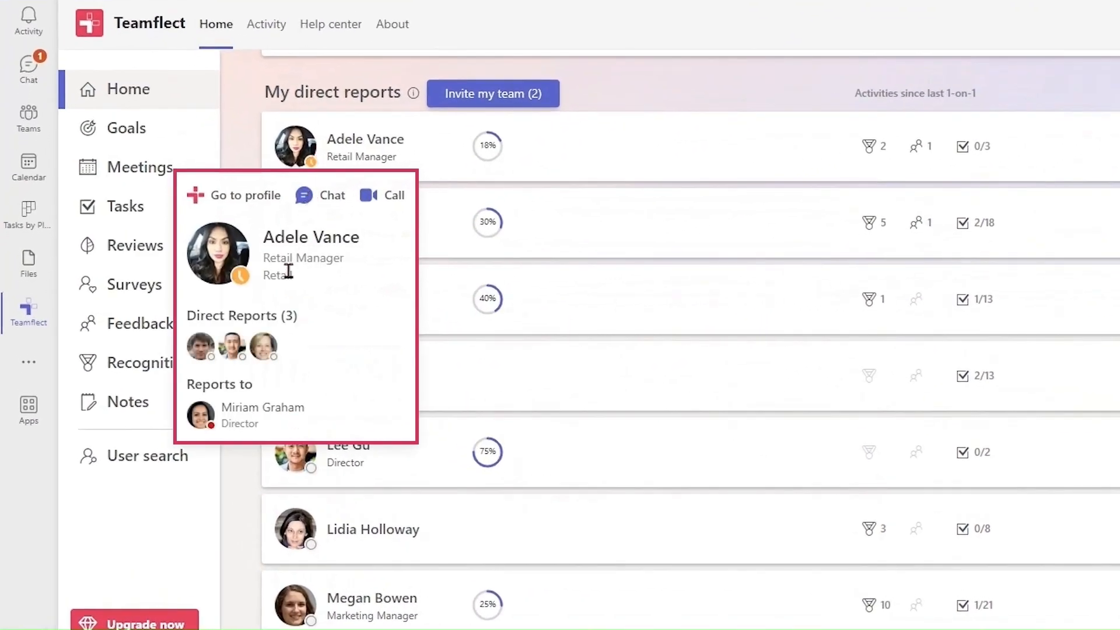
{"action": "mouse_move", "coordinate": [257, 401]}
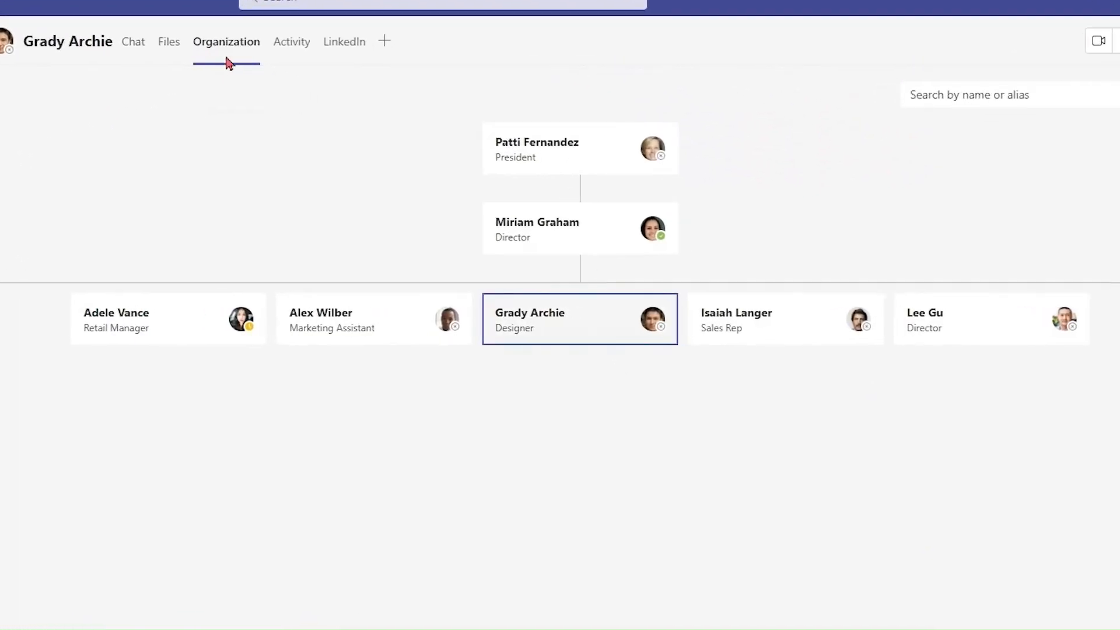
{"action": "mouse_move", "coordinate": [329, 188]}
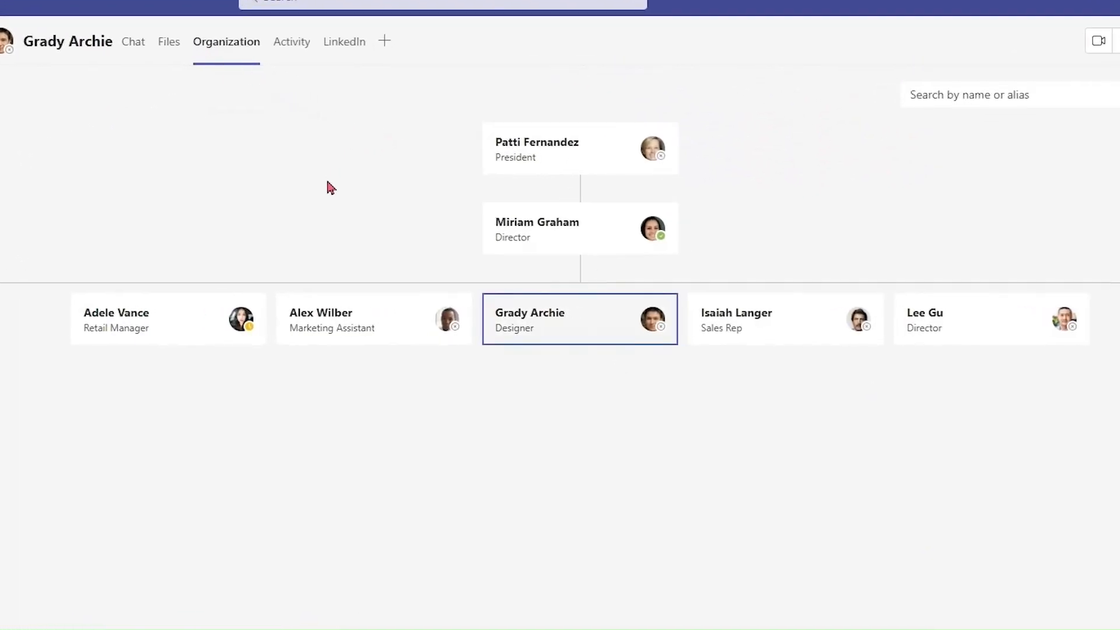
{"action": "mouse_move", "coordinate": [400, 152]}
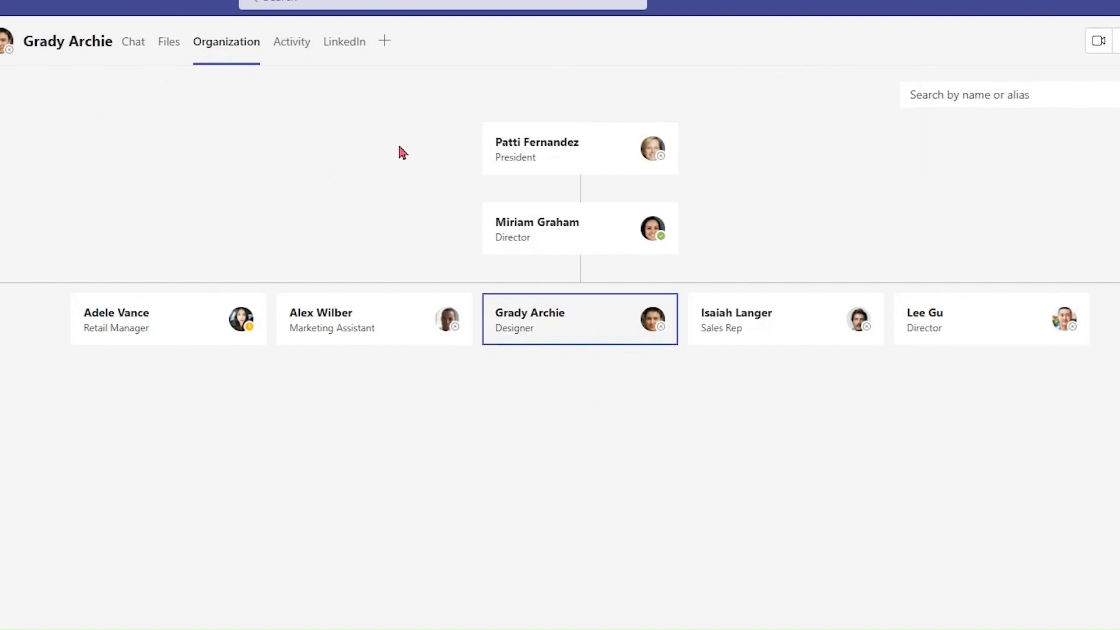
{"action": "mouse_move", "coordinate": [371, 142]}
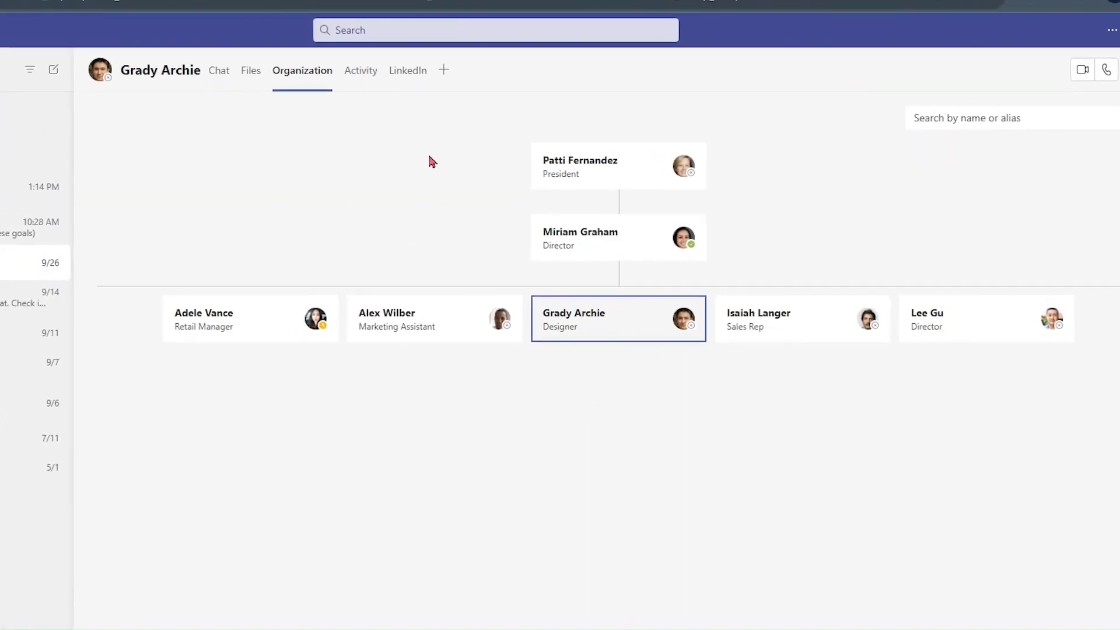
Add a Teamflect tab to Grady Archie's chat and save it
{"action": "left_click", "coordinate": [443, 70]}
{"action": "type", "text": "teamfle"}
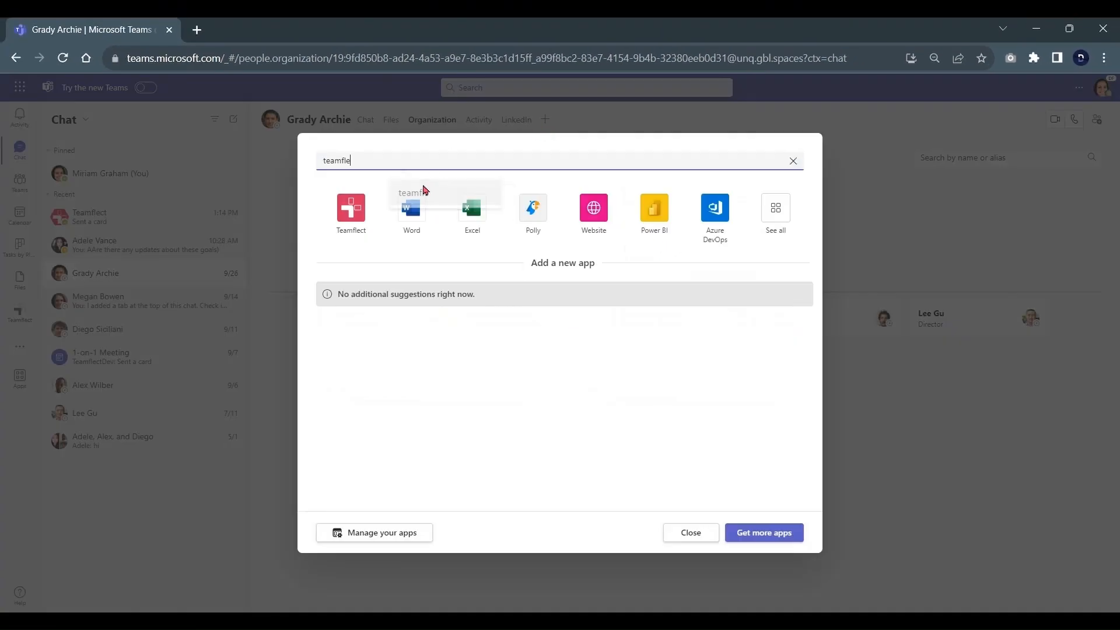
{"action": "type", "text": "ct"}
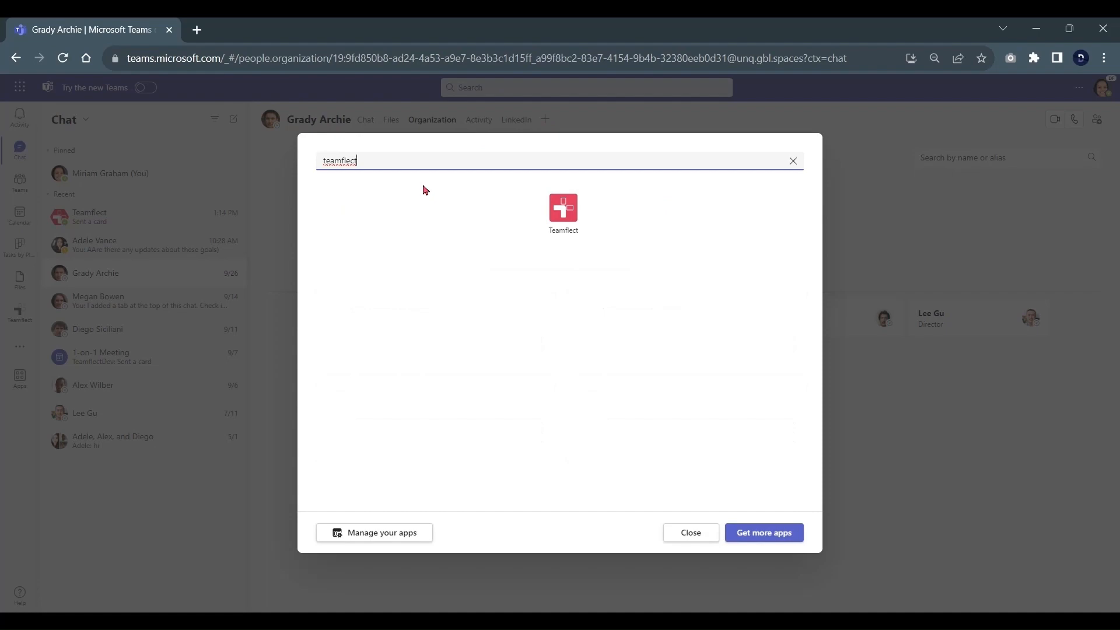
{"action": "left_click", "coordinate": [562, 207]}
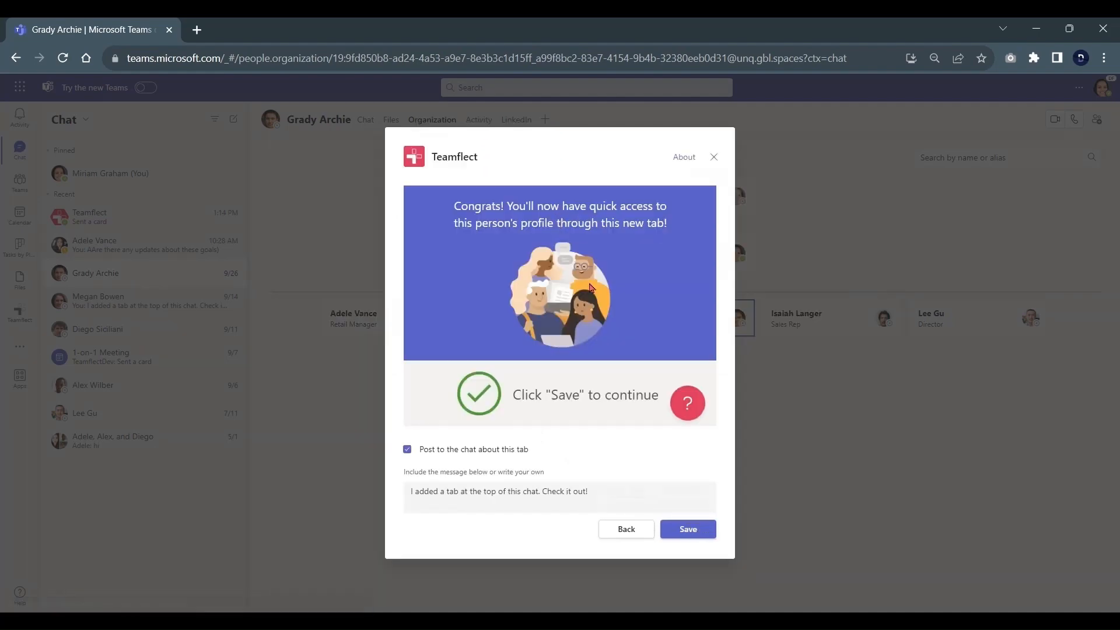
{"action": "left_click", "coordinate": [686, 529]}
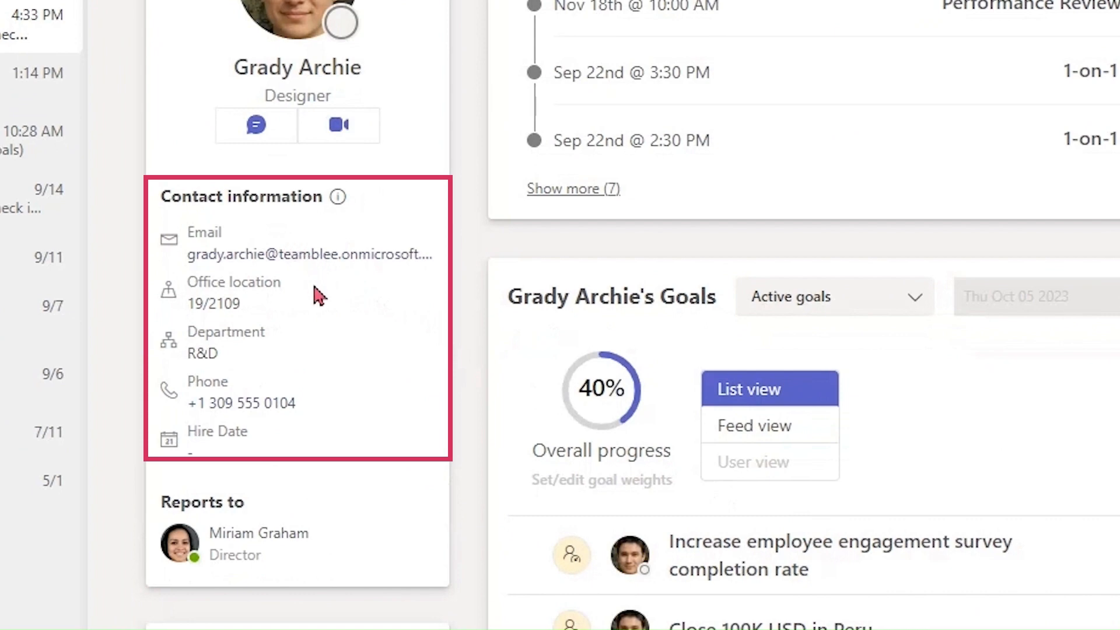
{"action": "mouse_move", "coordinate": [298, 410]}
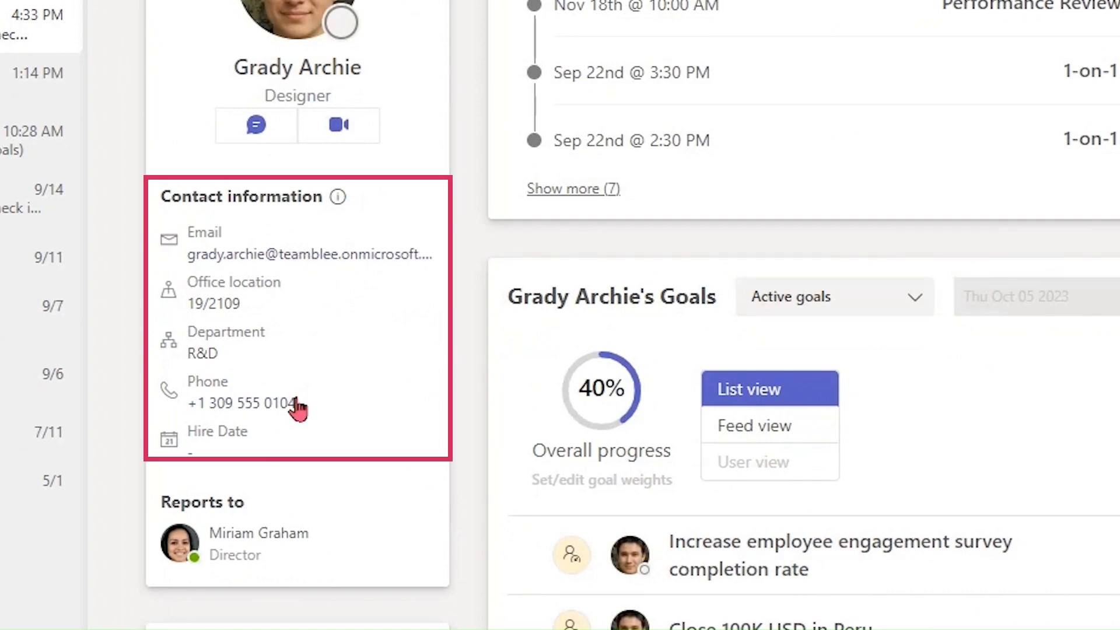
{"action": "mouse_move", "coordinate": [284, 448]}
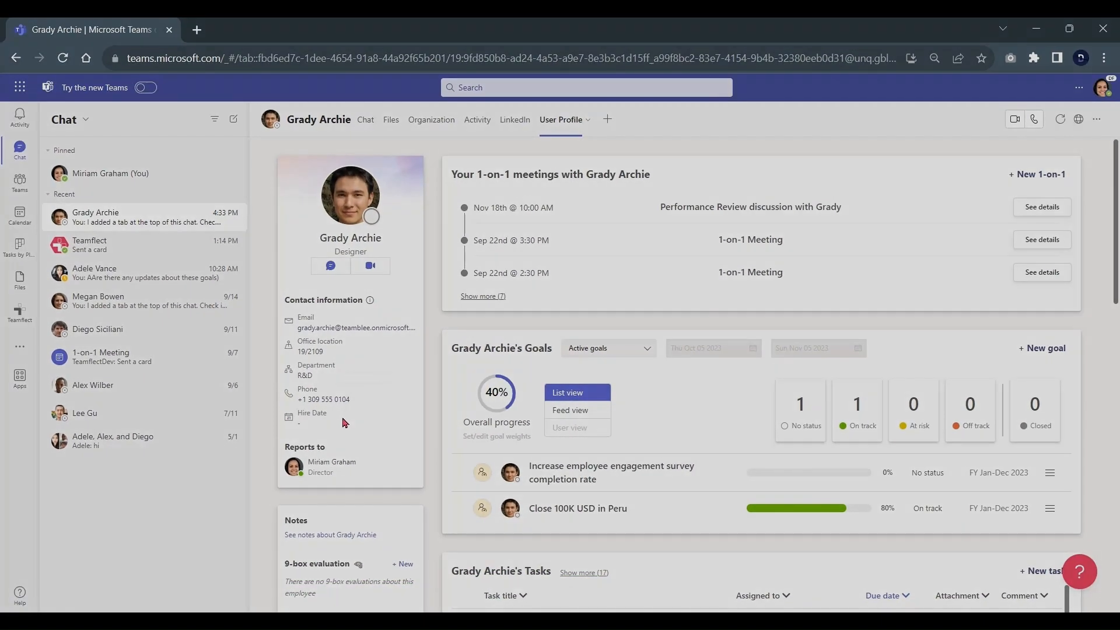
In Adele Vance's chat, bring up Teamflect's menu for new goal, task, recognition or feedback
{"action": "left_click", "coordinate": [95, 273]}
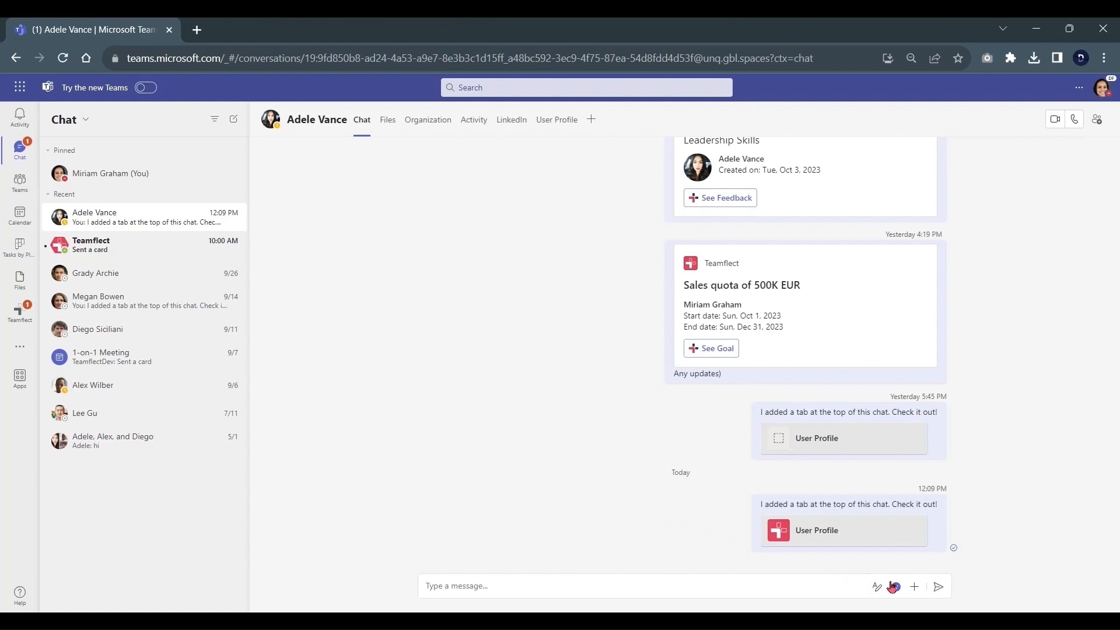
{"action": "left_click", "coordinate": [915, 585]}
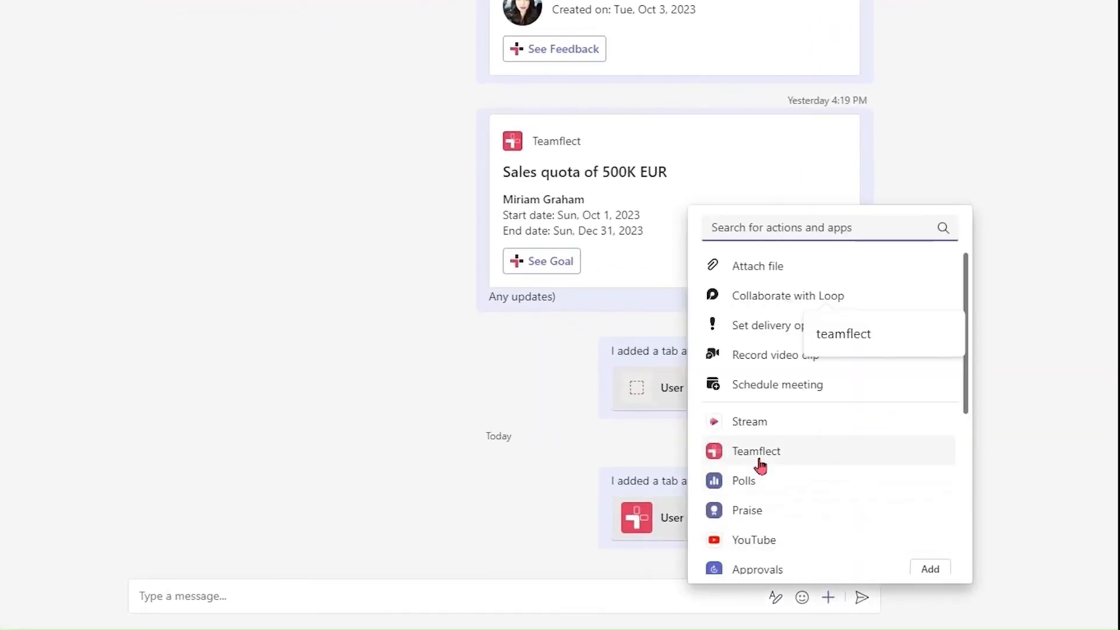
{"action": "left_click", "coordinate": [756, 450]}
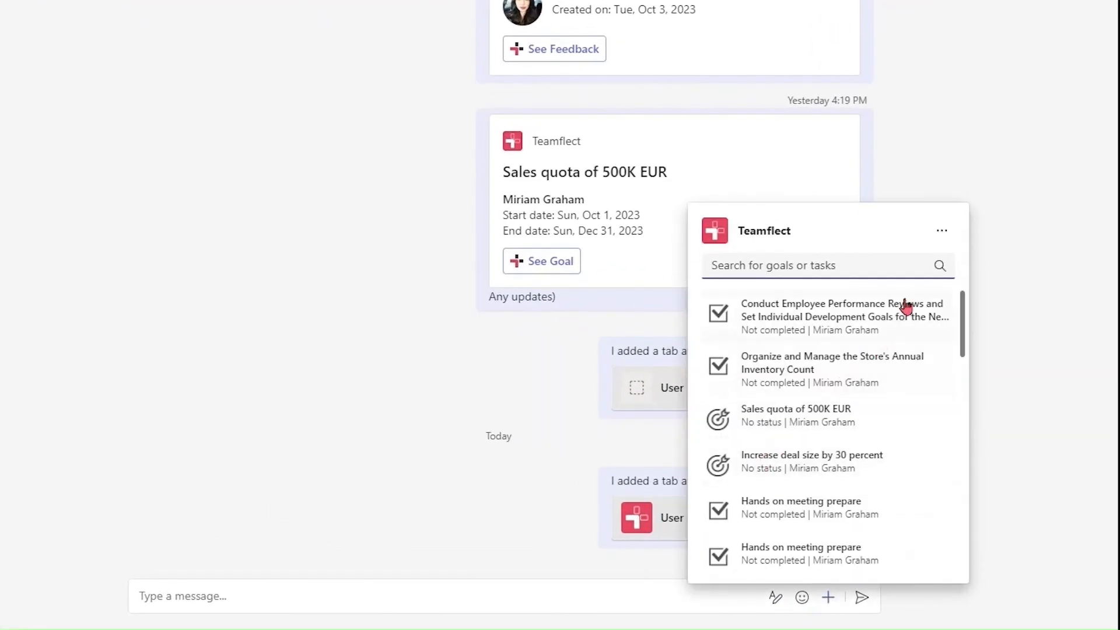
{"action": "left_click", "coordinate": [942, 230]}
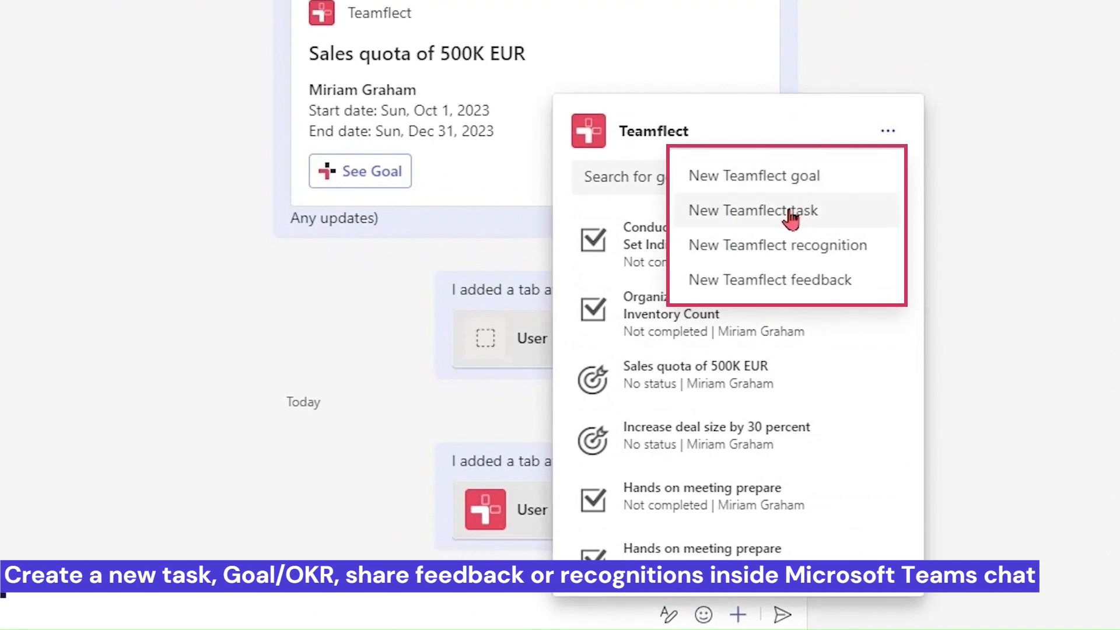
{"action": "mouse_move", "coordinate": [755, 299]}
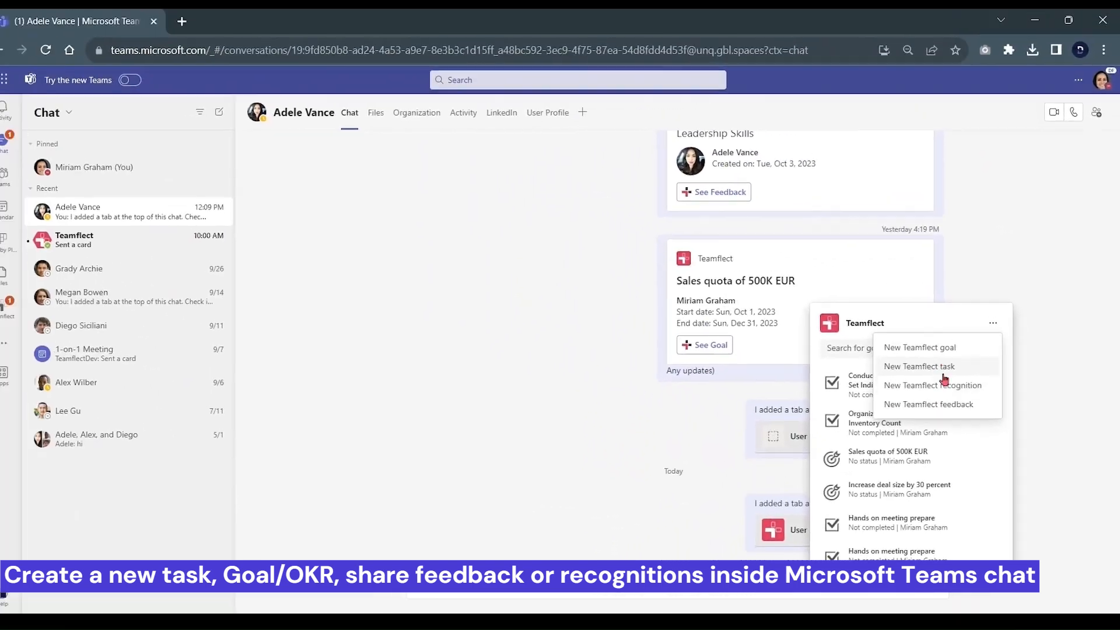
Create the task 'Implement a Visual Merchandising Refresh for the Clearance Section' and send its card in chat
{"action": "left_click", "coordinate": [920, 365]}
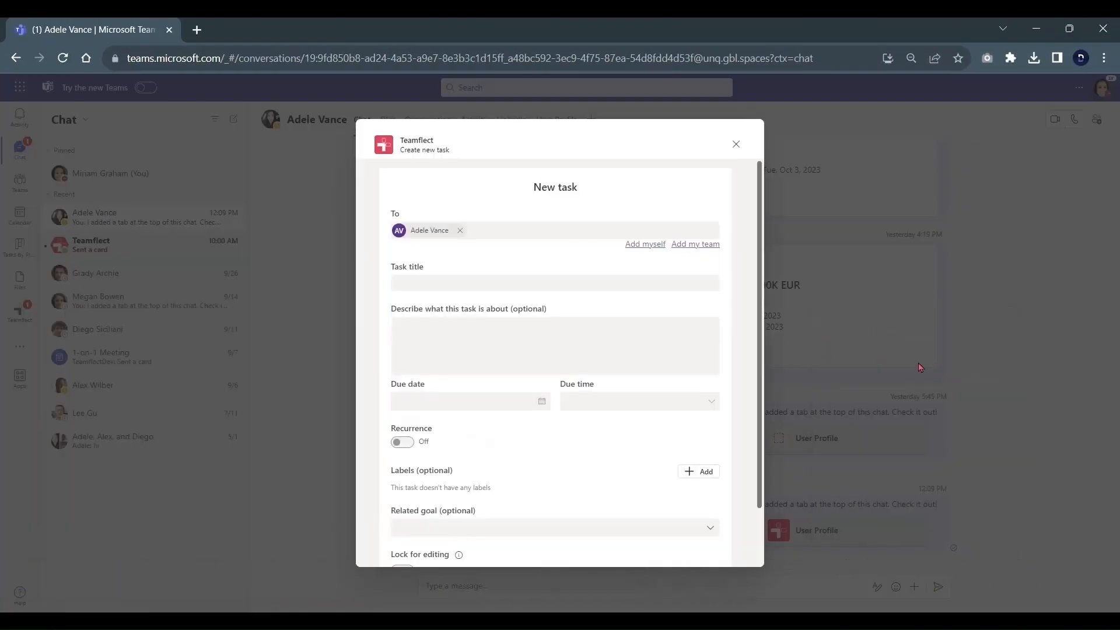
{"action": "type", "text": "Implement a Visual Merchandising Refresh for the Clearance Section"}
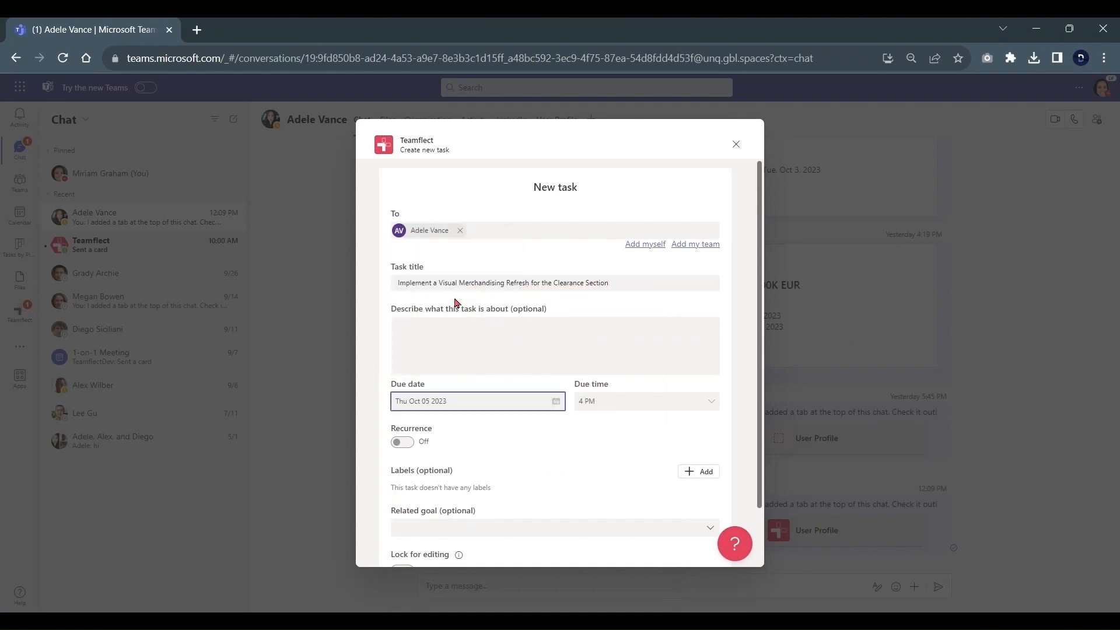
{"action": "scroll", "scroll_direction": "down", "scroll_amount": 3}
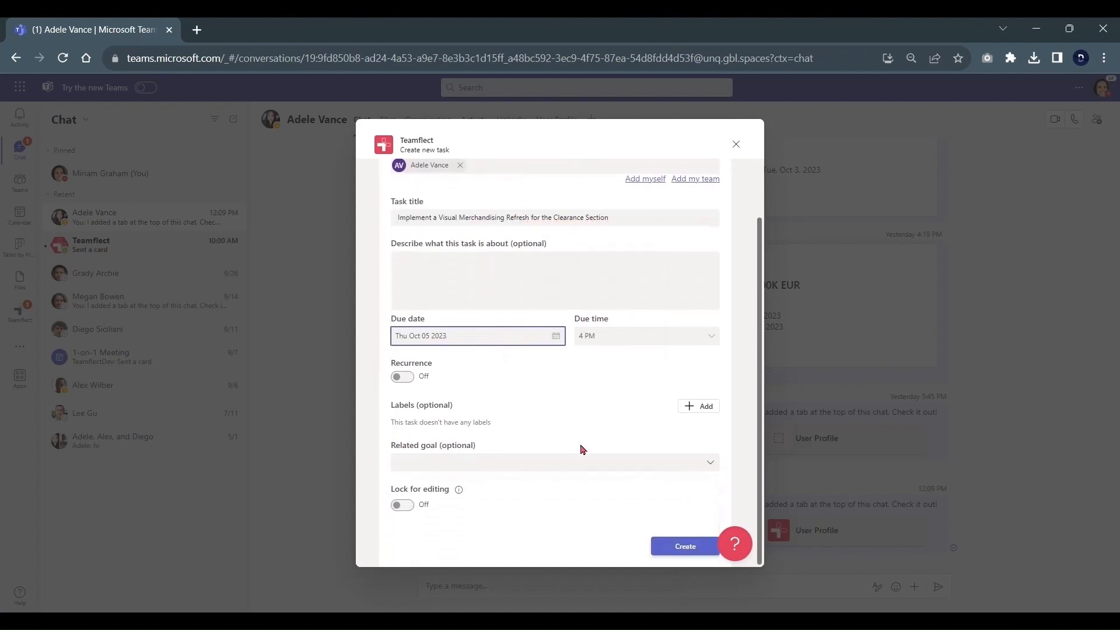
{"action": "left_click", "coordinate": [683, 546]}
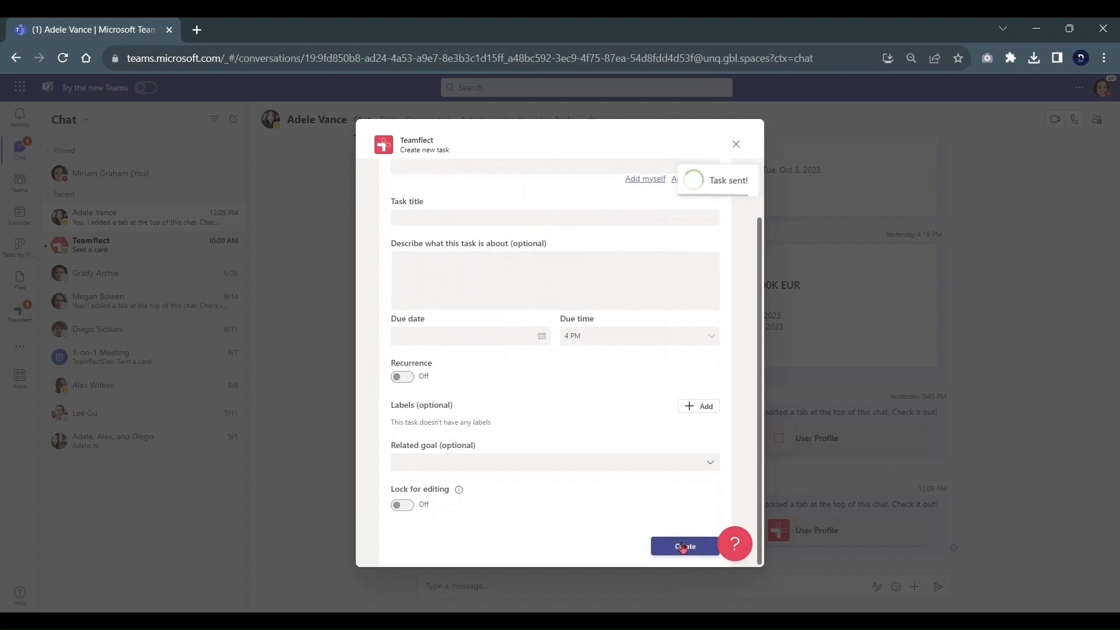
{"action": "left_click", "coordinate": [683, 546]}
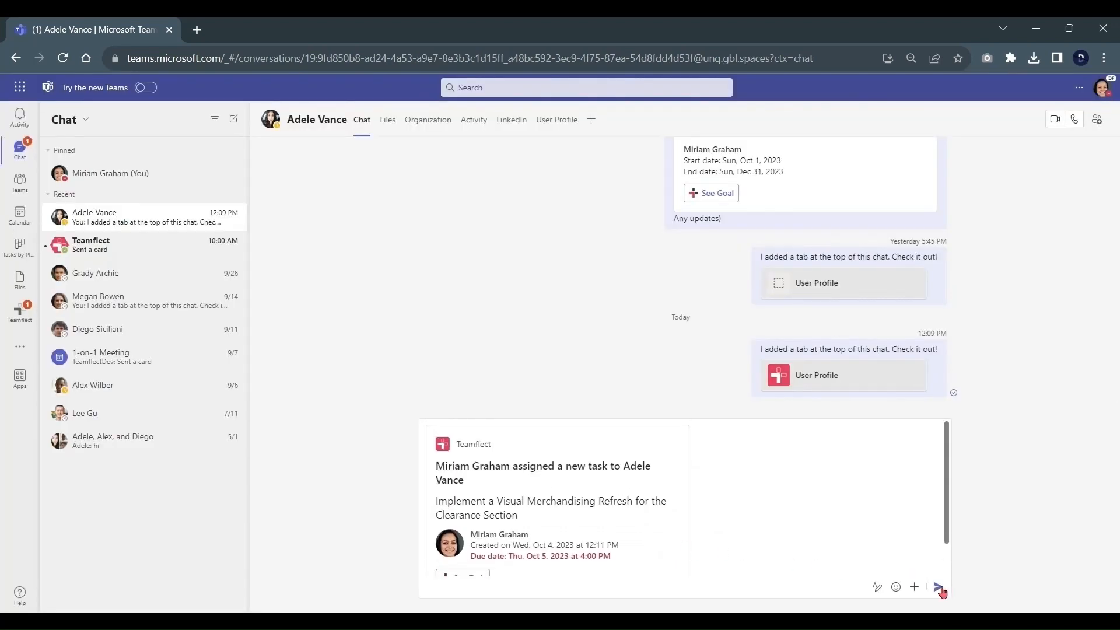
Go to the personal Tasks list to check the task synced
{"action": "scroll", "scroll_direction": "down", "scroll_amount": 3}
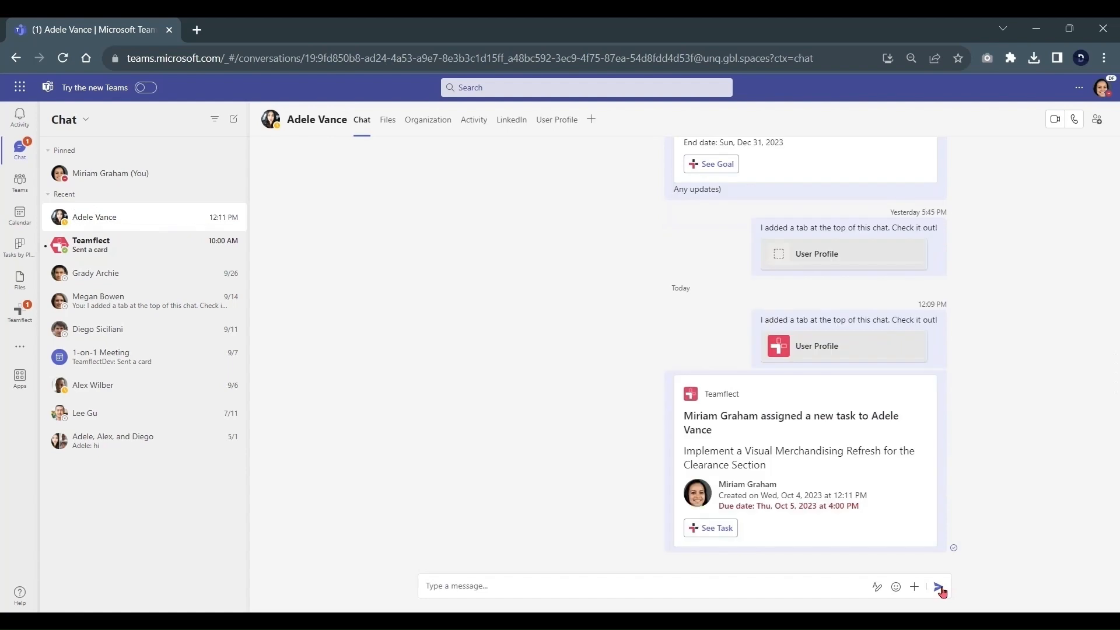
{"action": "left_click", "coordinate": [19, 246]}
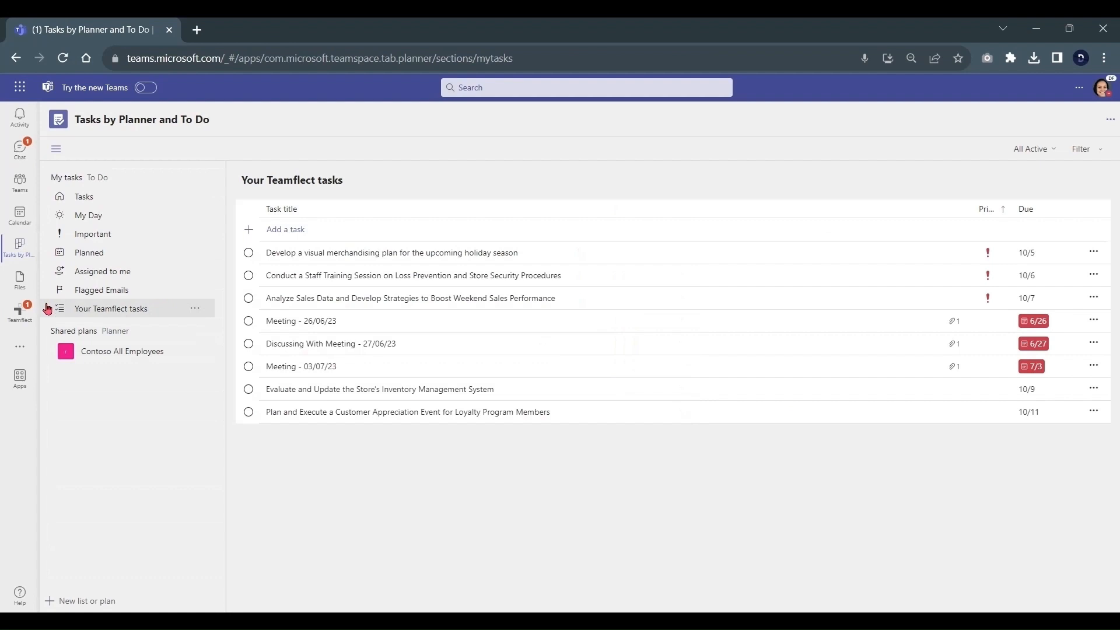
{"action": "mouse_move", "coordinate": [144, 314]}
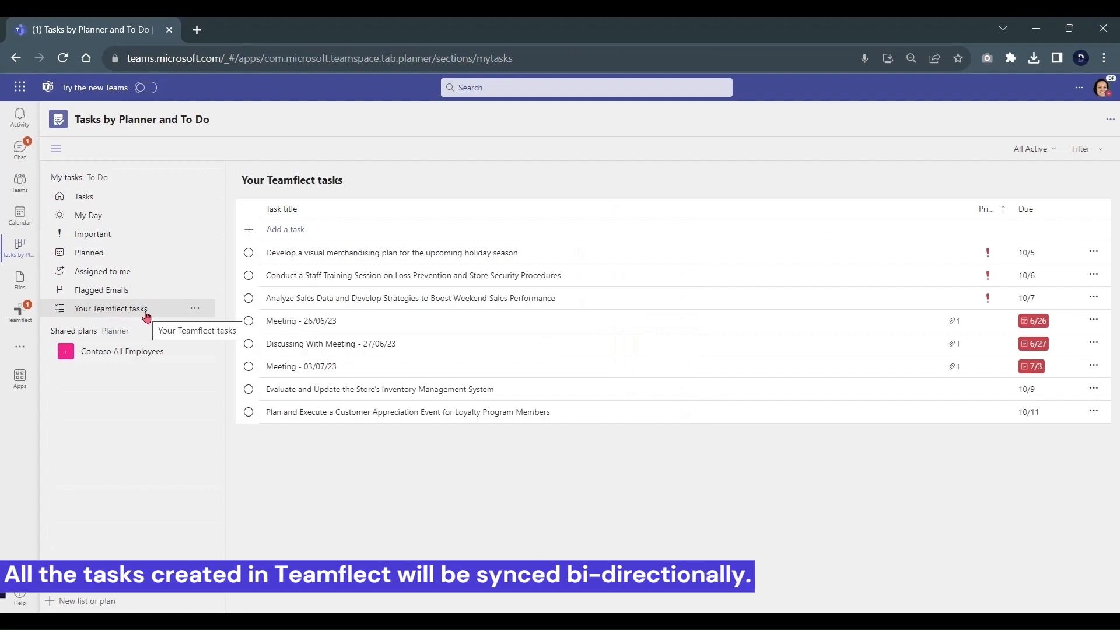
{"action": "mouse_move", "coordinate": [272, 199]}
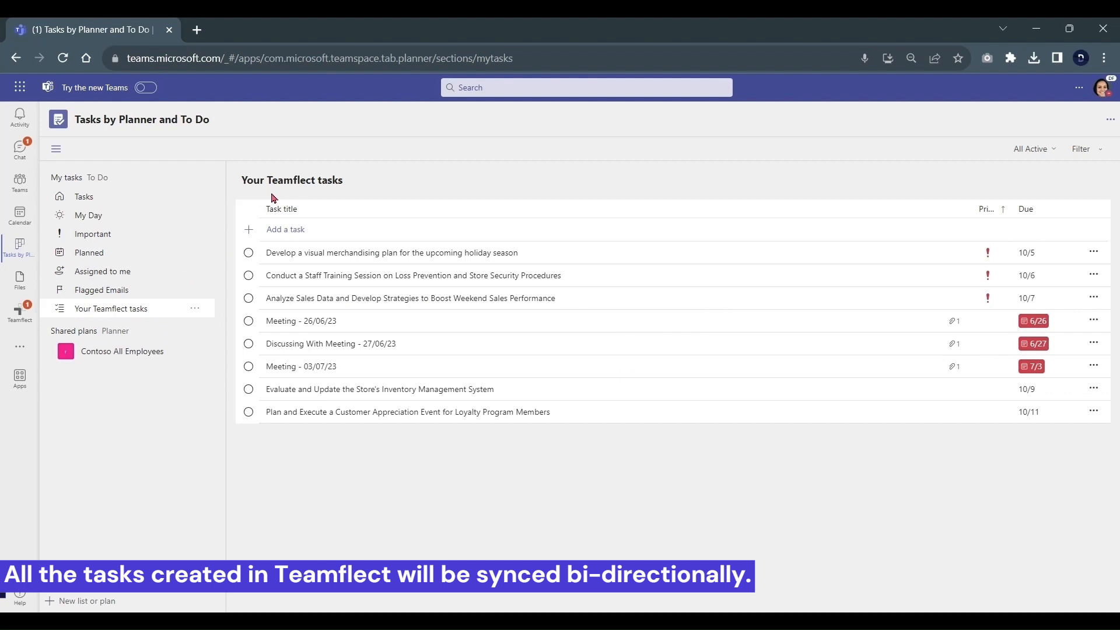
{"action": "mouse_move", "coordinate": [322, 213]}
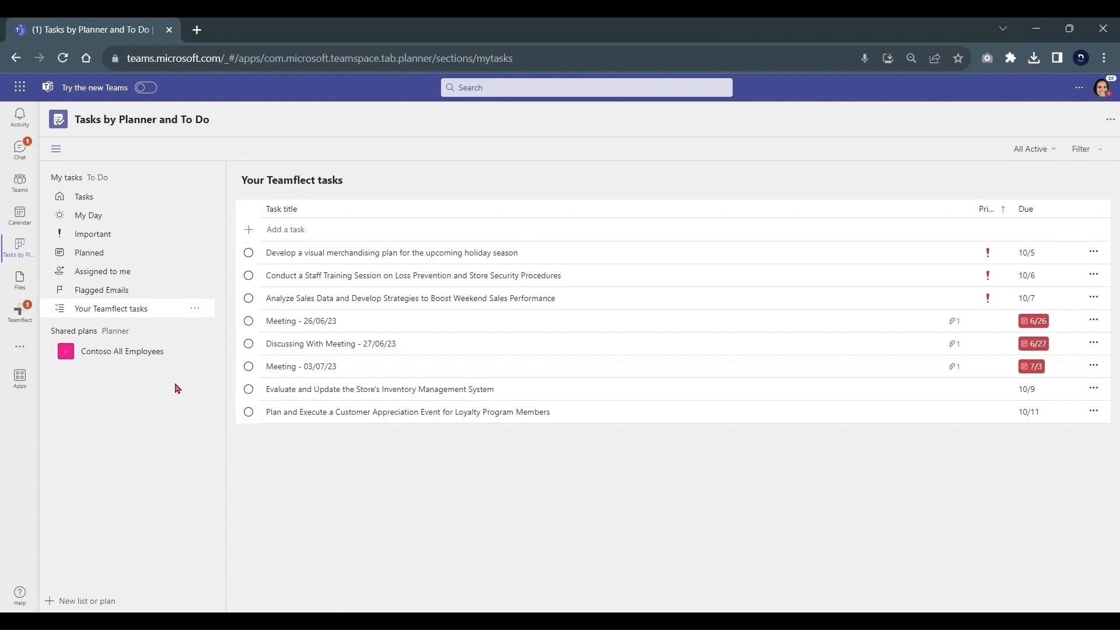
{"action": "mouse_move", "coordinate": [20, 316]}
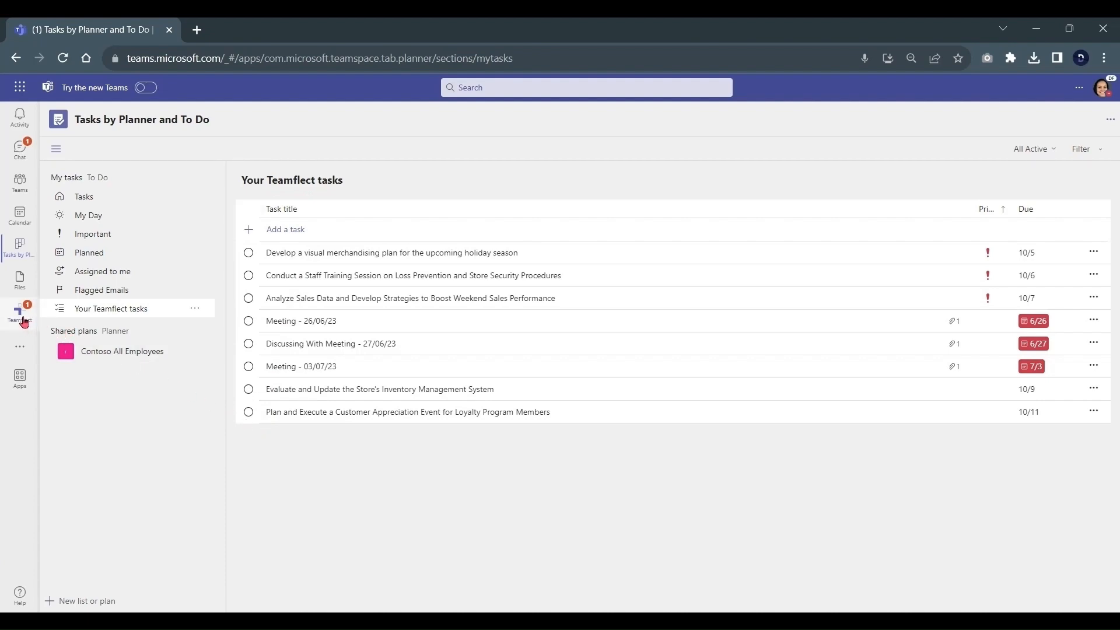
Switch to the Teamflect chat showing the Oct 4, 2023 weekly pulse survey card
{"action": "left_click", "coordinate": [20, 314]}
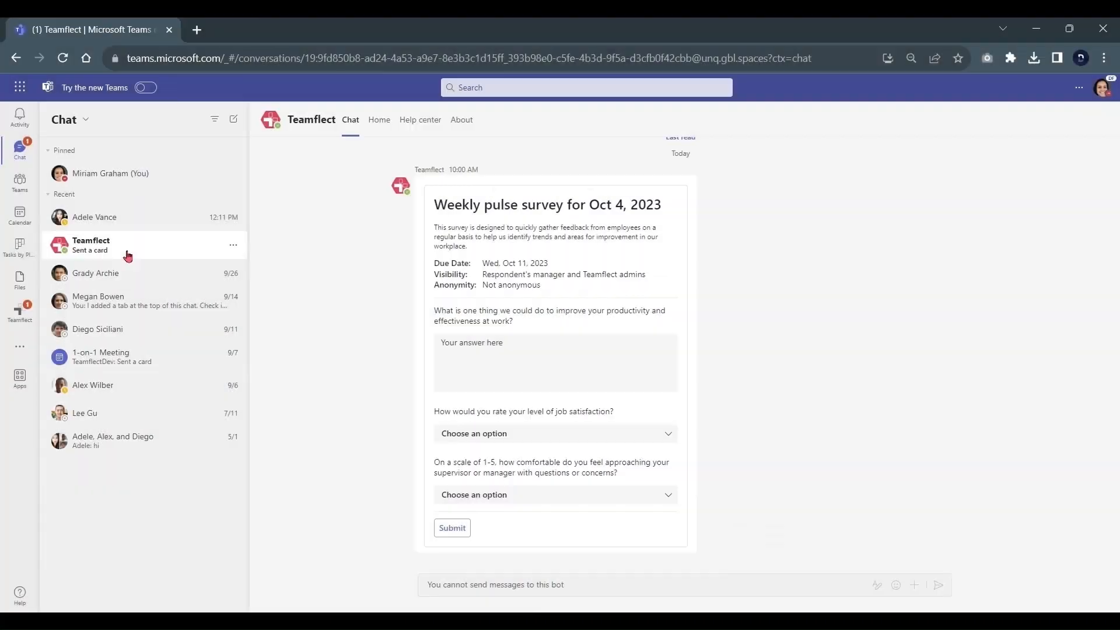
{"action": "mouse_move", "coordinate": [460, 196]}
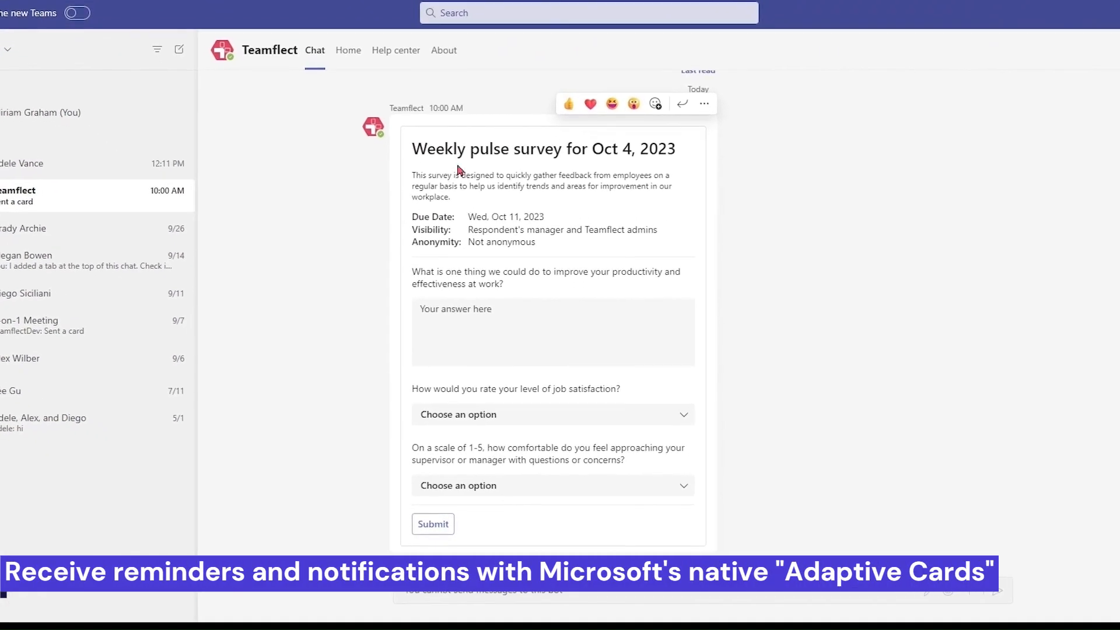
Answer the pulse survey's productivity question in text and submit the completed survey
{"action": "type", "text": "One thing that could significantly enhance my productivity and effectiveness at work would be the implementation of regular training and skill development programs."}
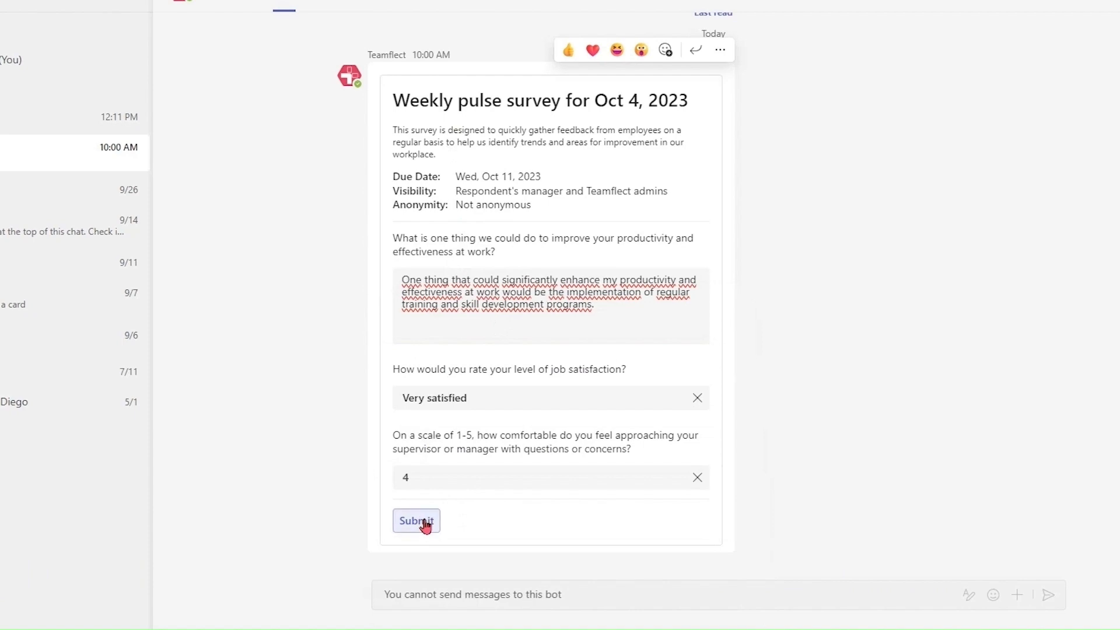
{"action": "left_click", "coordinate": [416, 521]}
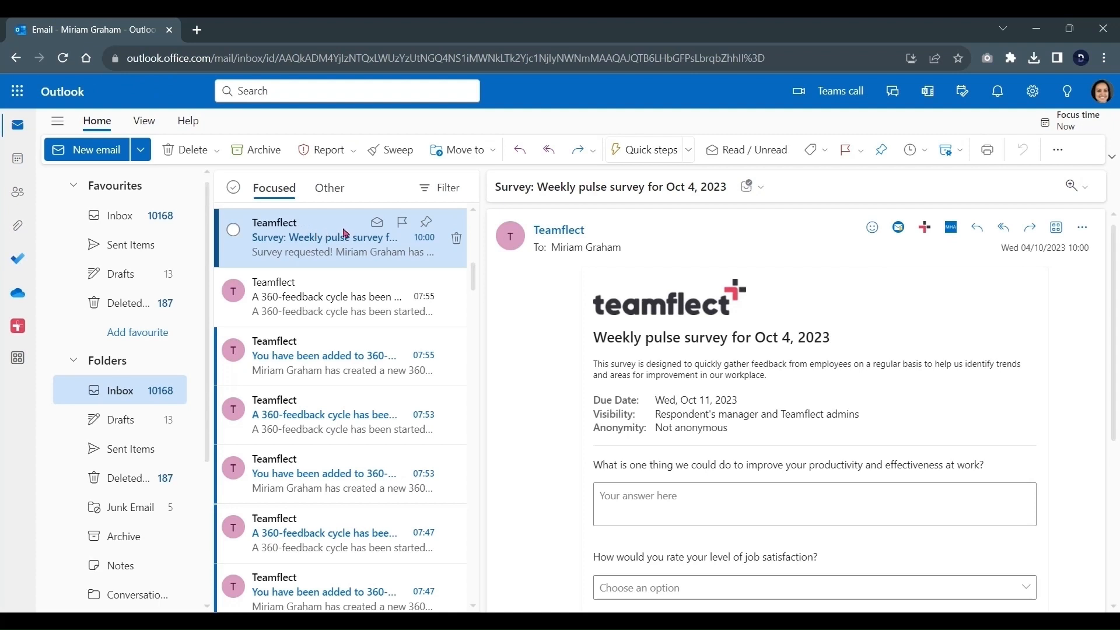
Scroll down the Teamflect survey email to reveal all three questions and Submit
{"action": "scroll", "scroll_direction": "down", "scroll_amount": 3}
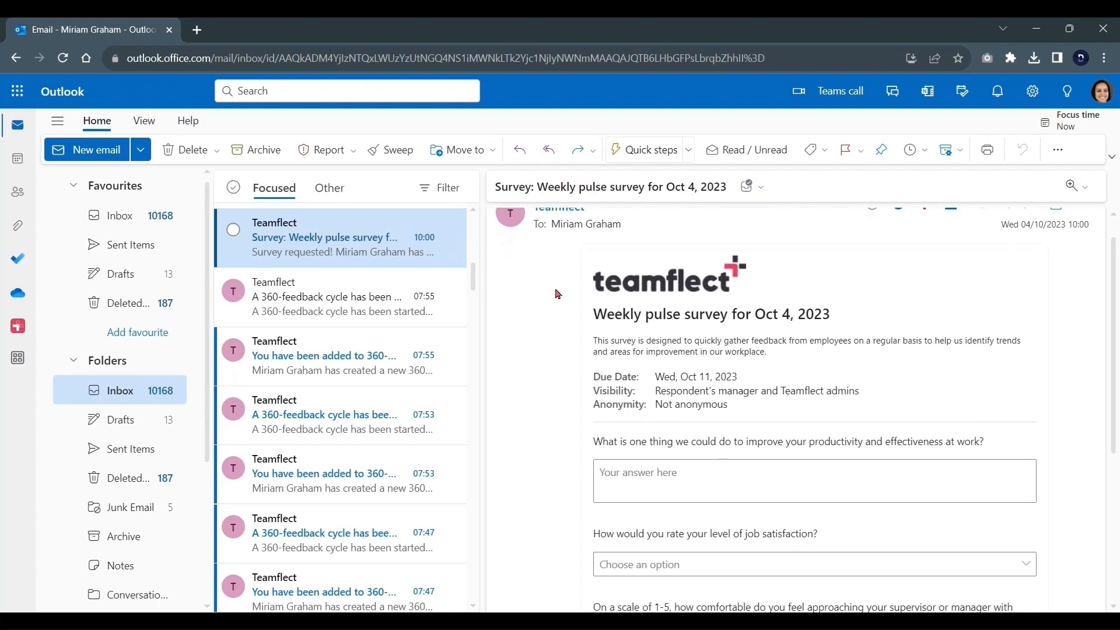
{"action": "scroll", "scroll_direction": "down", "scroll_amount": 3}
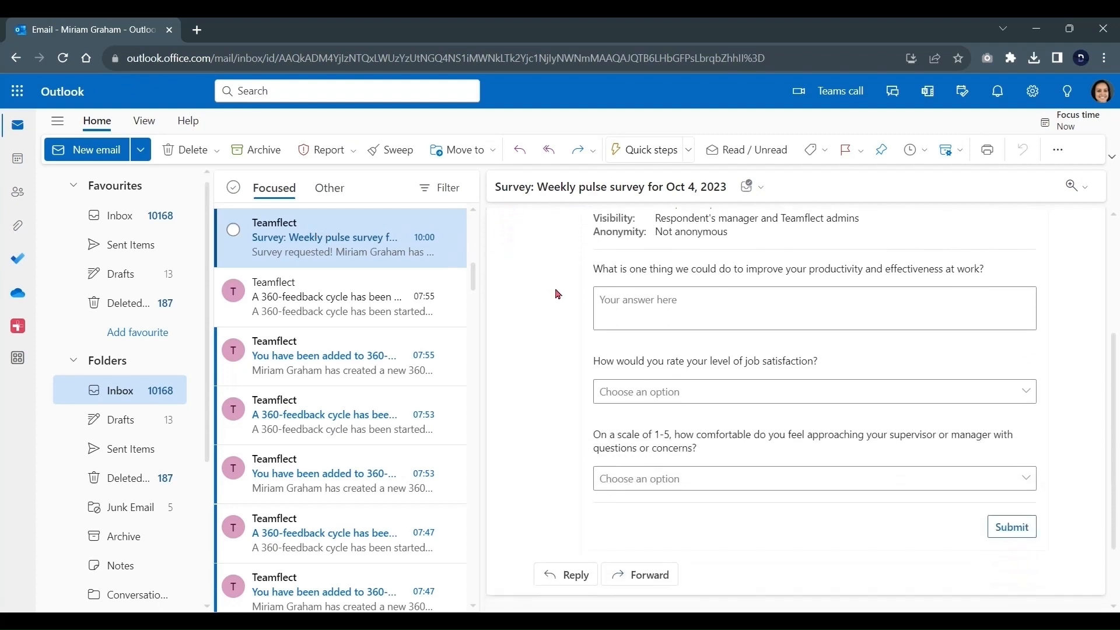
{"action": "mouse_move", "coordinate": [709, 361]}
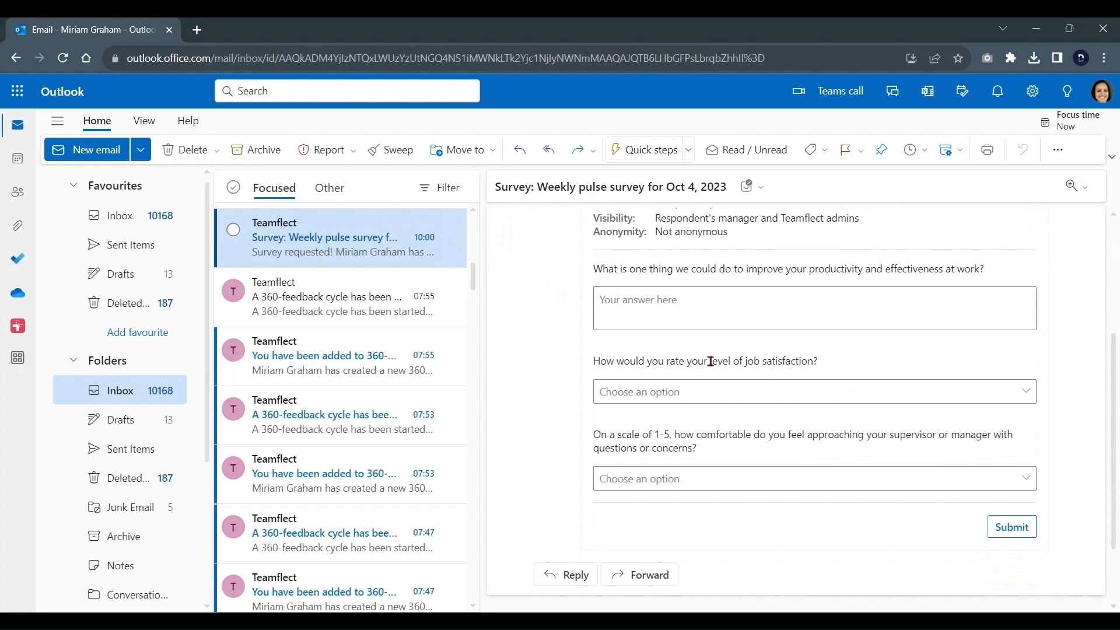
{"action": "mouse_move", "coordinate": [992, 520]}
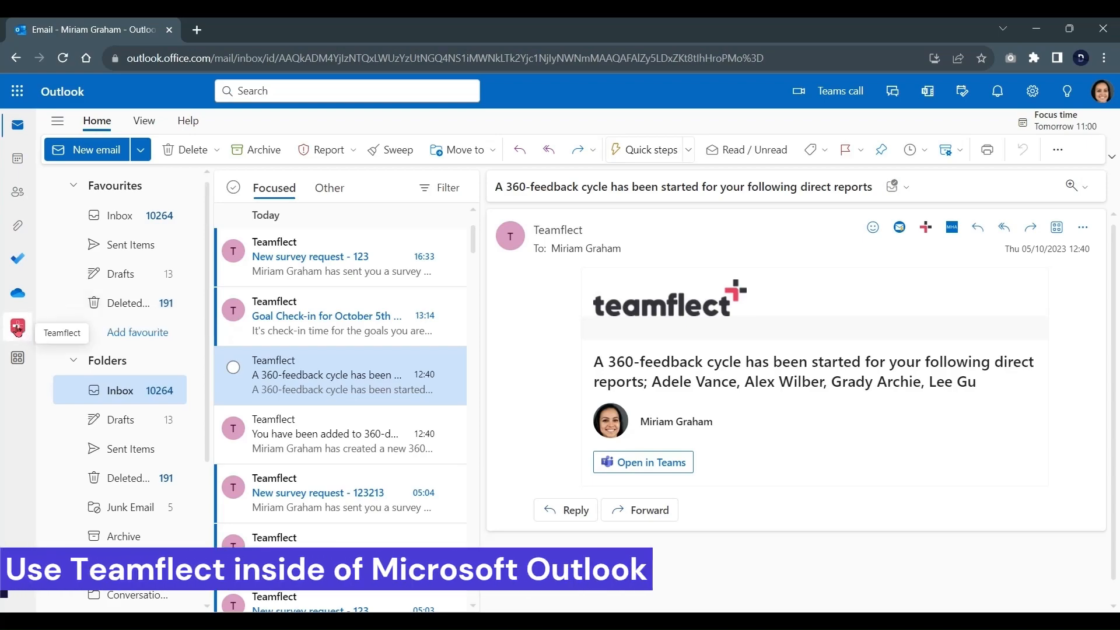
{"action": "left_click", "coordinate": [18, 358]}
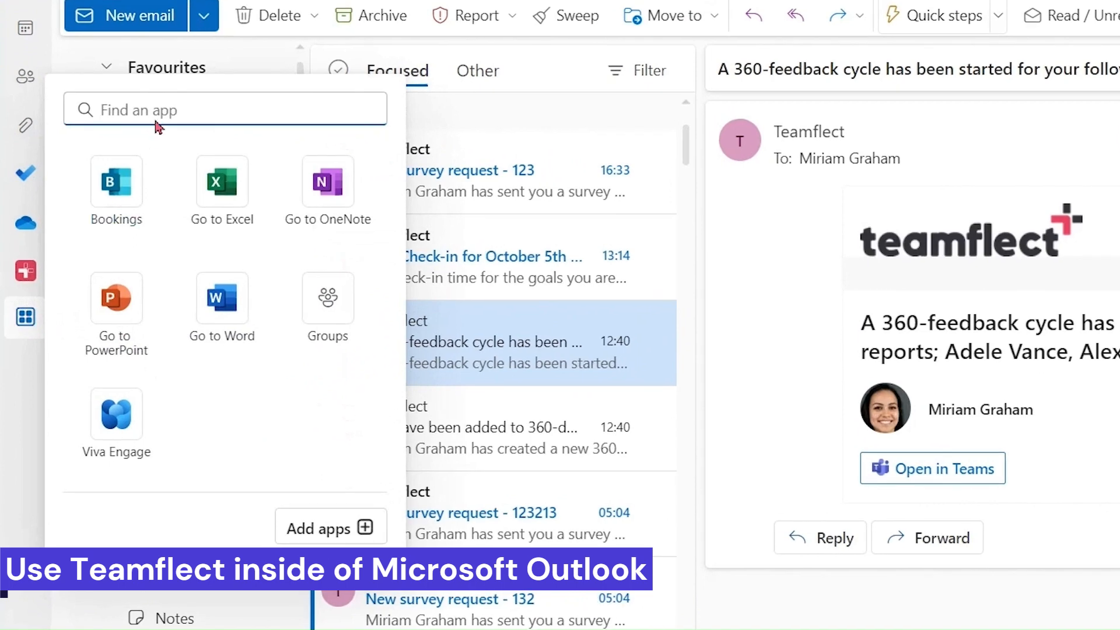
{"action": "type", "text": "teamflec"}
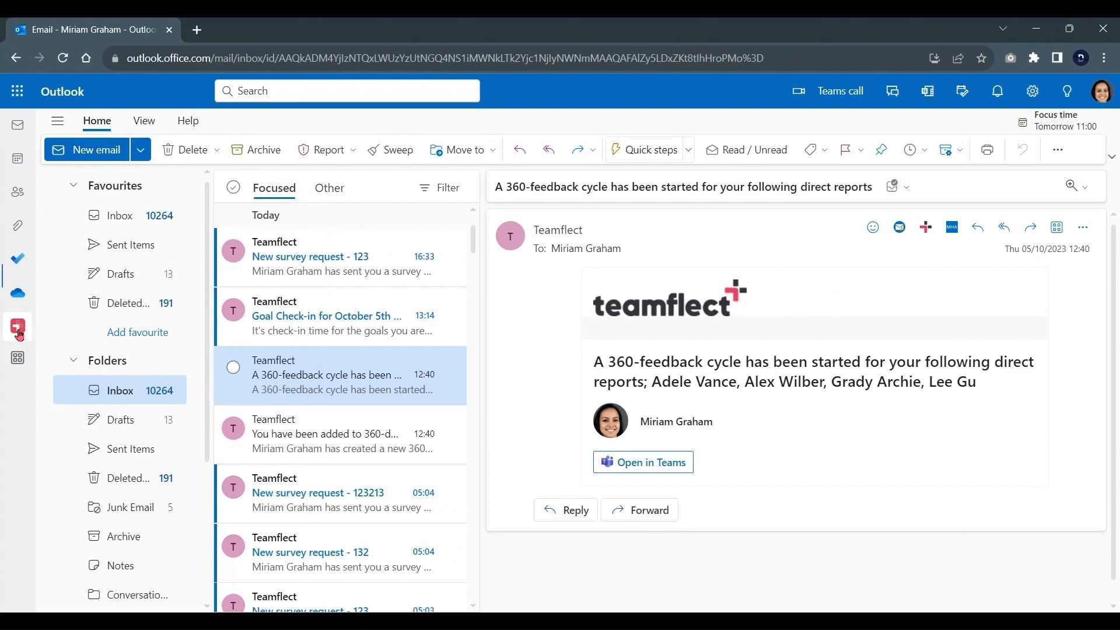
Bring up Teamflect inside Outlook showing Miriam Graham's home dashboard
{"action": "left_click", "coordinate": [17, 328]}
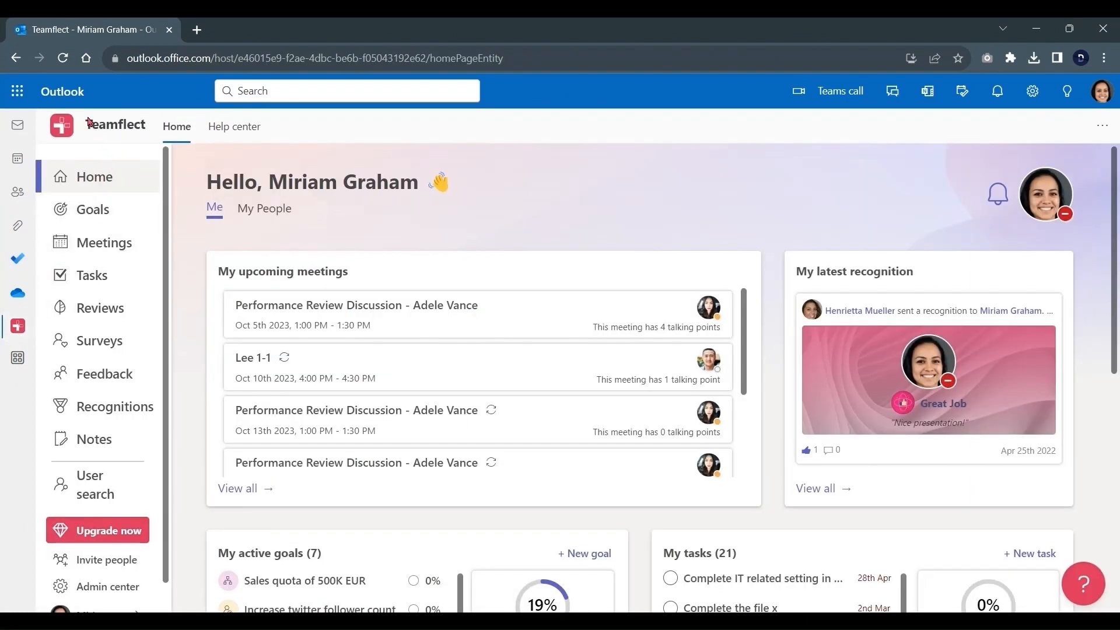
{"action": "mouse_move", "coordinate": [117, 137]}
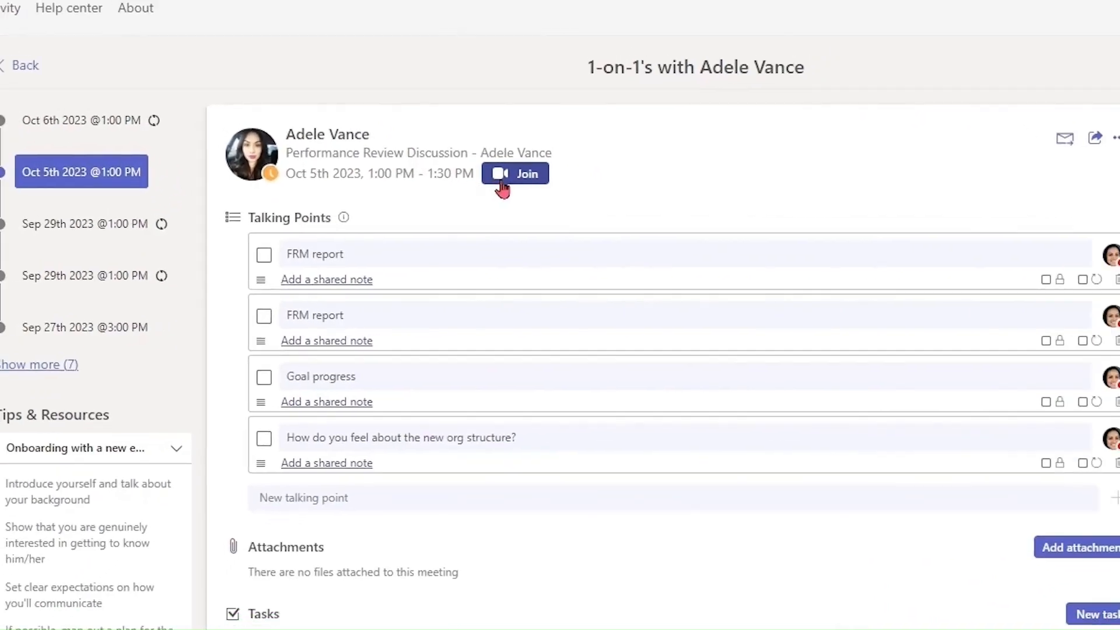
Join the Oct 5th performance review meeting with computer audio and show the meeting's apps list
{"action": "left_click", "coordinate": [514, 174]}
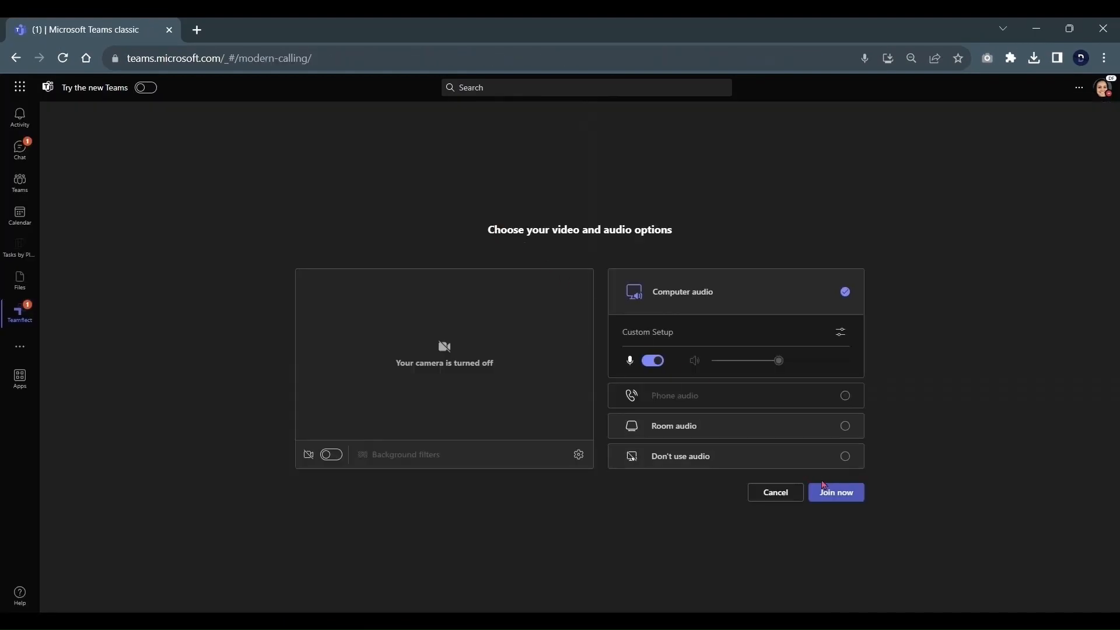
{"action": "left_click", "coordinate": [835, 493]}
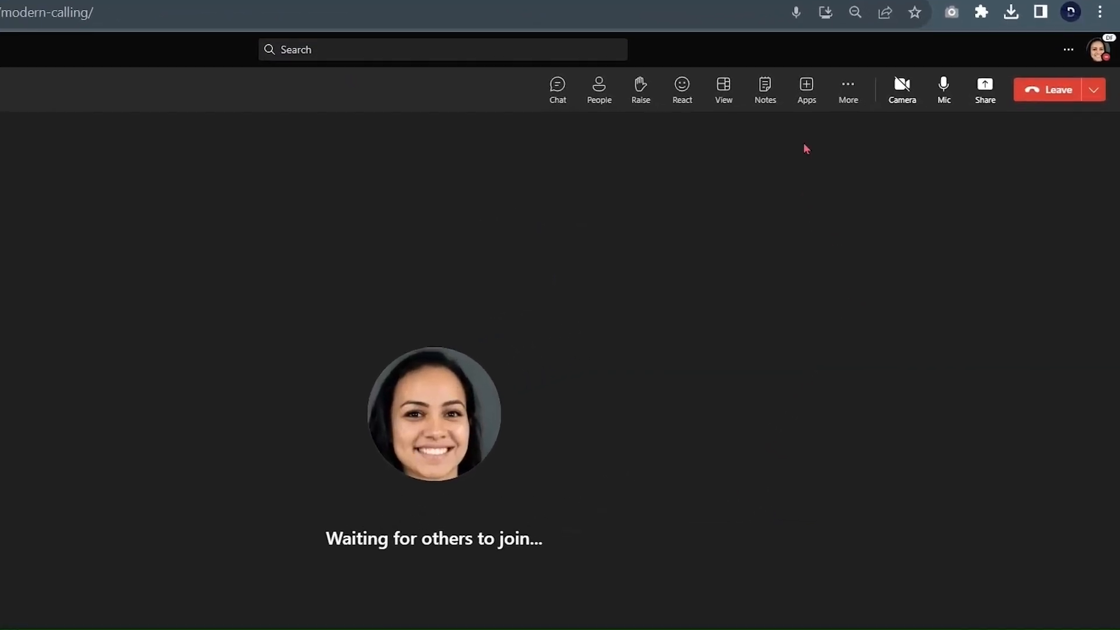
{"action": "left_click", "coordinate": [806, 90]}
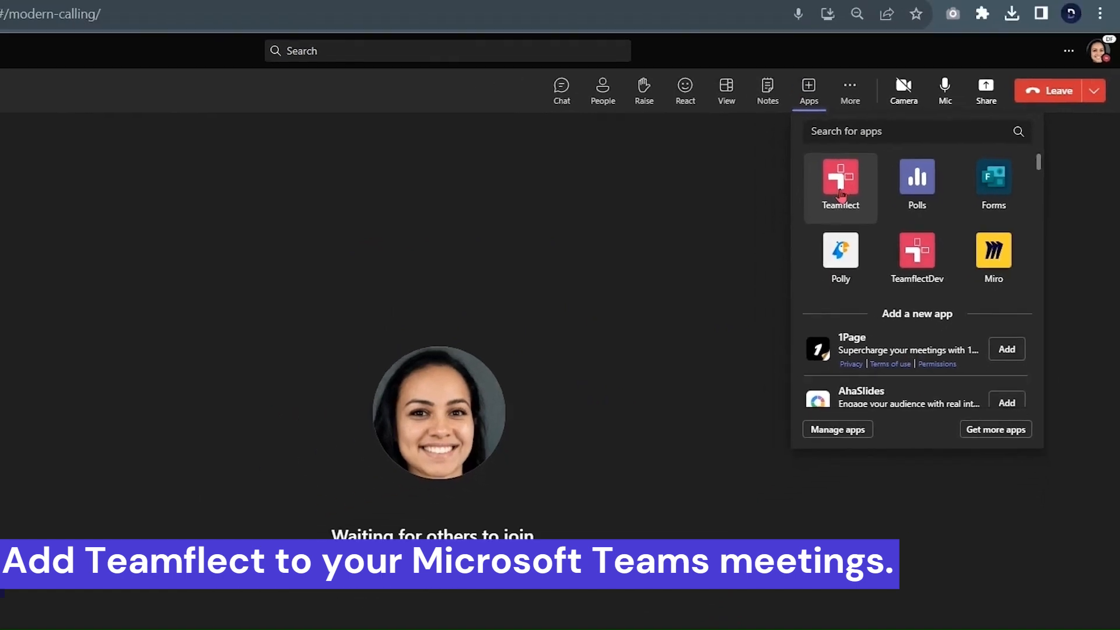
Add Teamflect from the meeting Apps list and save, showing Adele Vance's talking points panel
{"action": "left_click", "coordinate": [839, 187]}
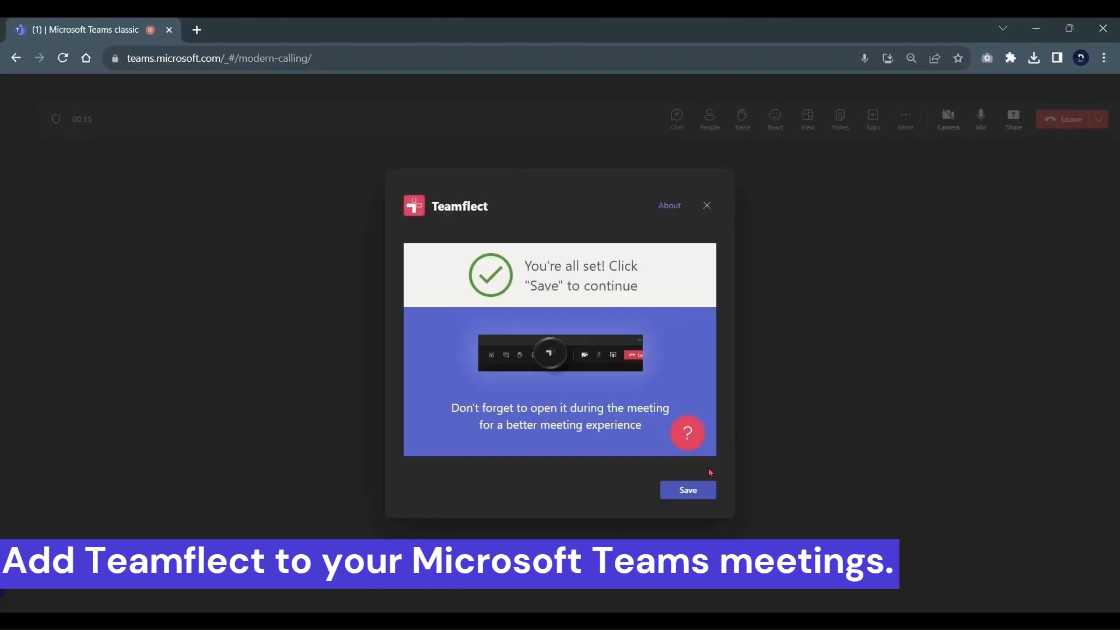
{"action": "left_click", "coordinate": [685, 490]}
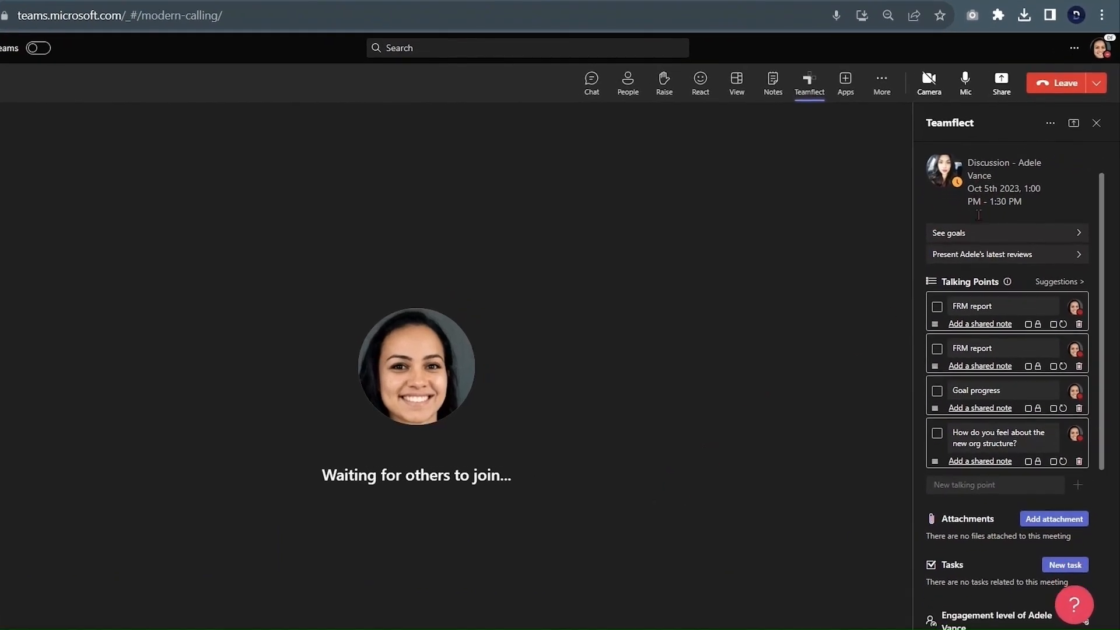
Scroll the Teamflect panel to Adele's Q4 goals at 18% overall progress
{"action": "scroll", "scroll_direction": "down", "scroll_amount": 3}
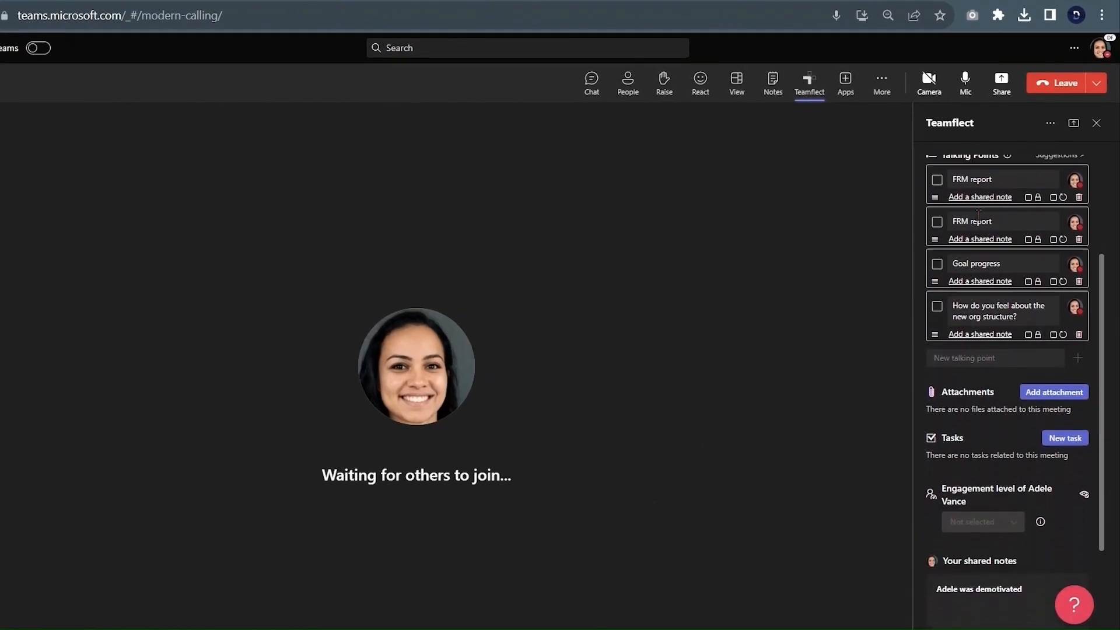
{"action": "scroll", "scroll_direction": "down", "scroll_amount": 3}
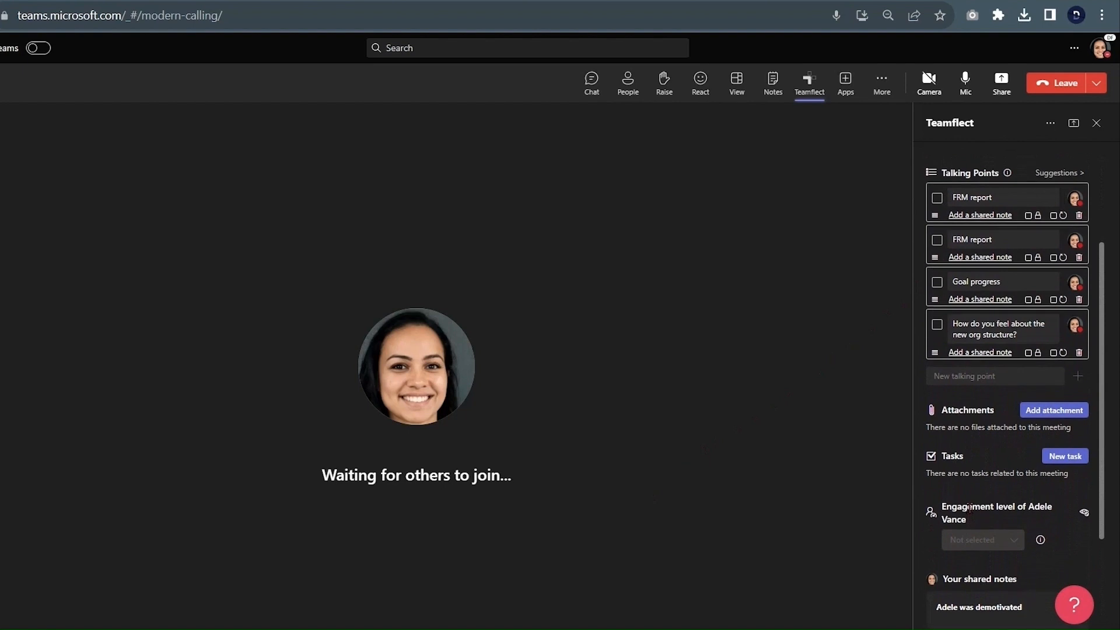
{"action": "scroll", "scroll_direction": "up", "scroll_amount": 3}
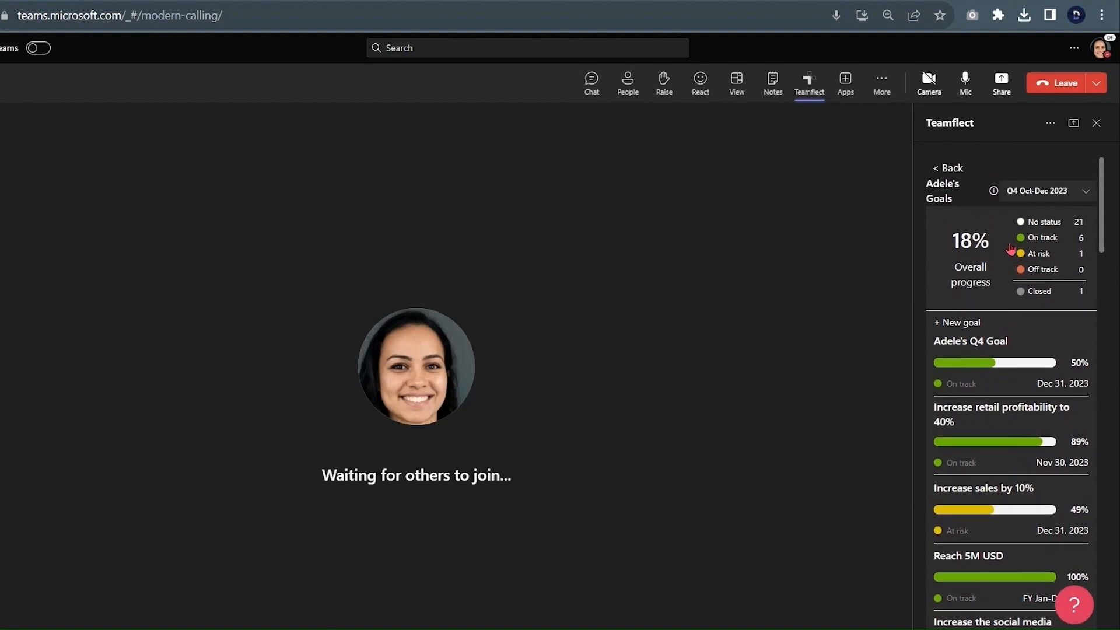
Present Adele Vance's September 2023 performance review from Teamflect's latest reviews to the meeting stage
{"action": "left_click", "coordinate": [948, 168]}
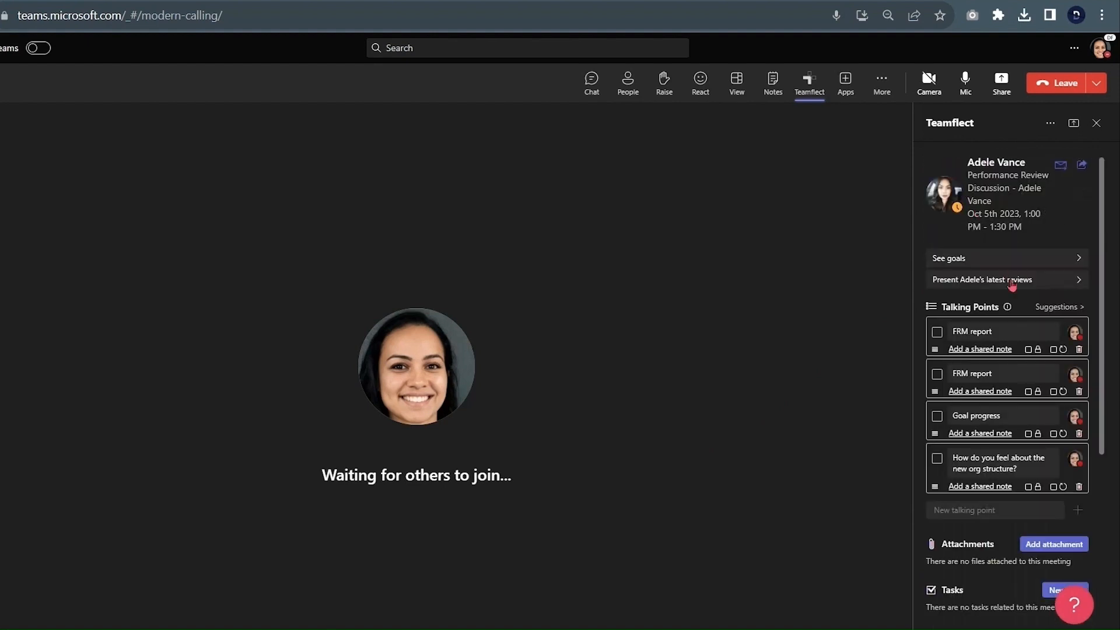
{"action": "left_click", "coordinate": [981, 279]}
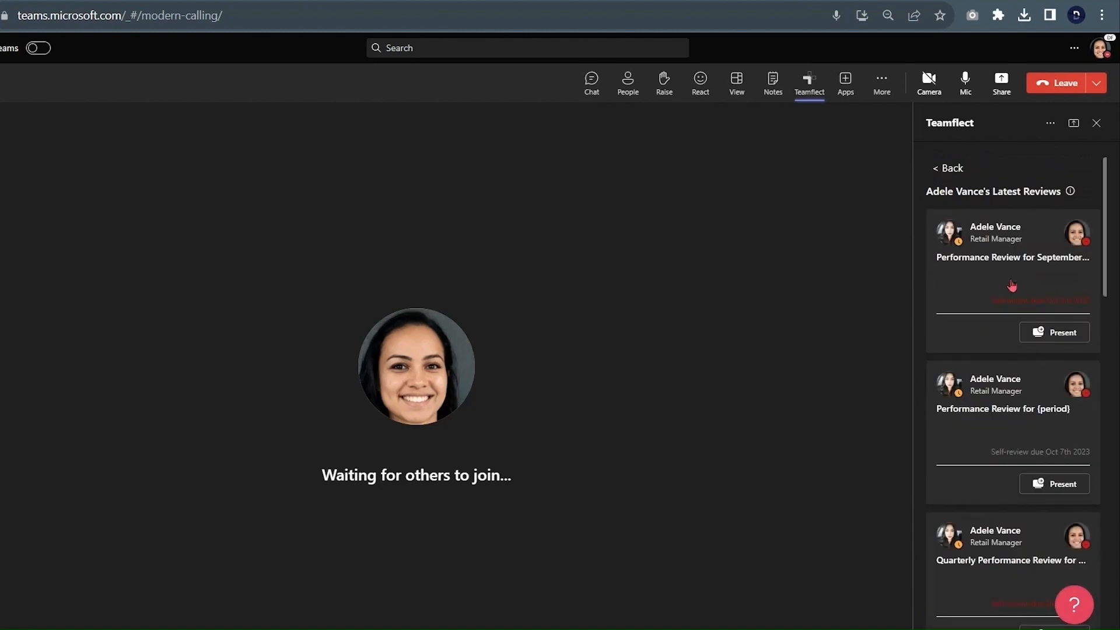
{"action": "left_click", "coordinate": [1060, 331]}
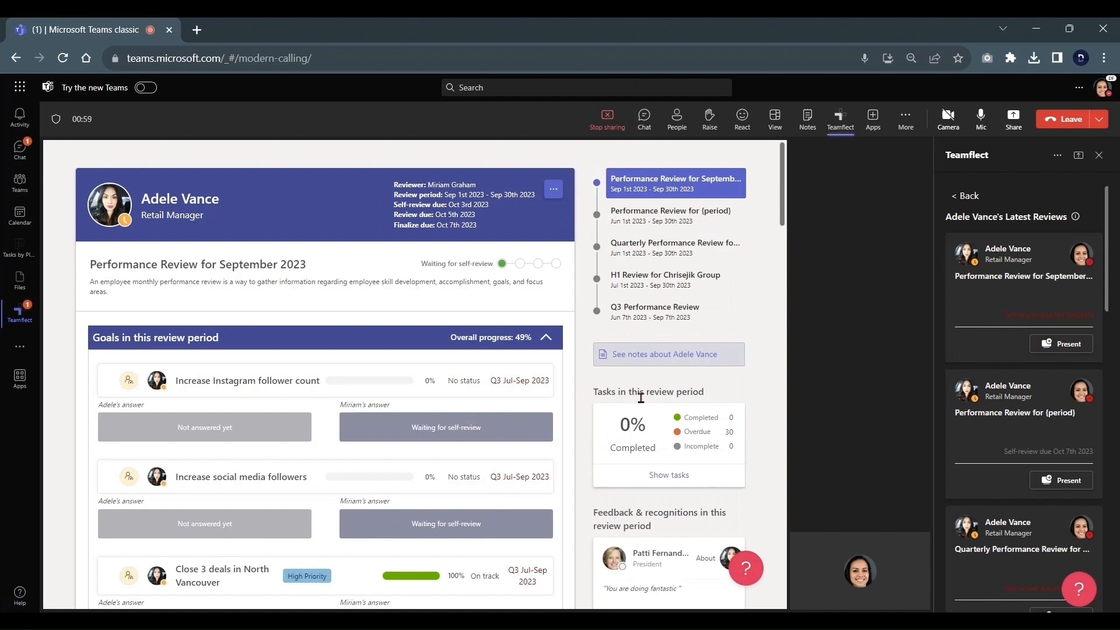
{"action": "scroll", "scroll_direction": "down", "scroll_amount": 3}
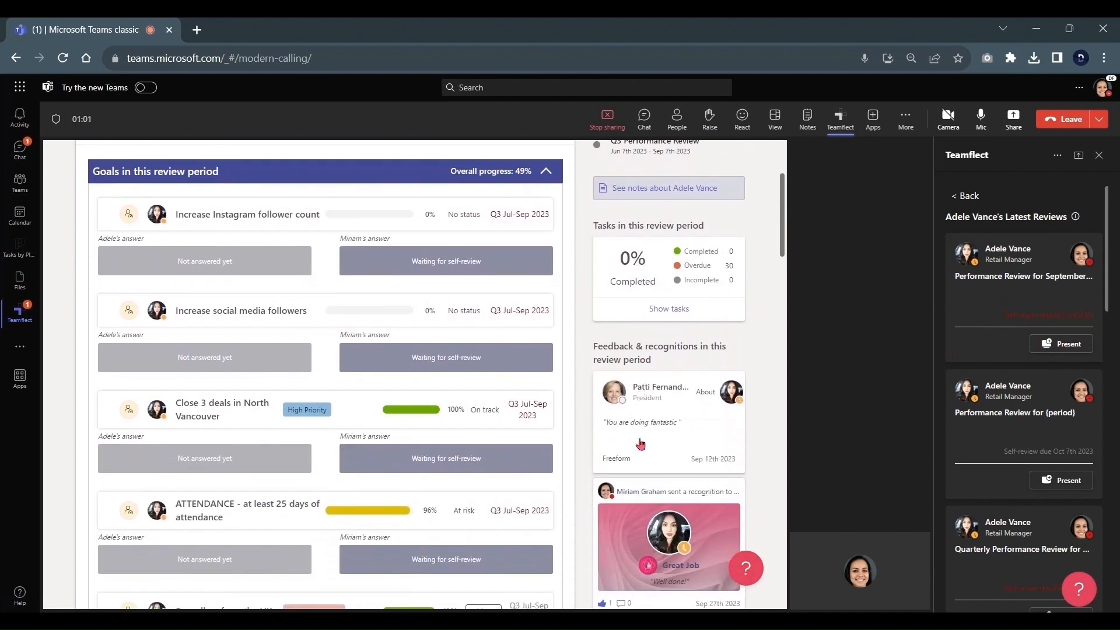
{"action": "scroll", "scroll_direction": "up", "scroll_amount": 3}
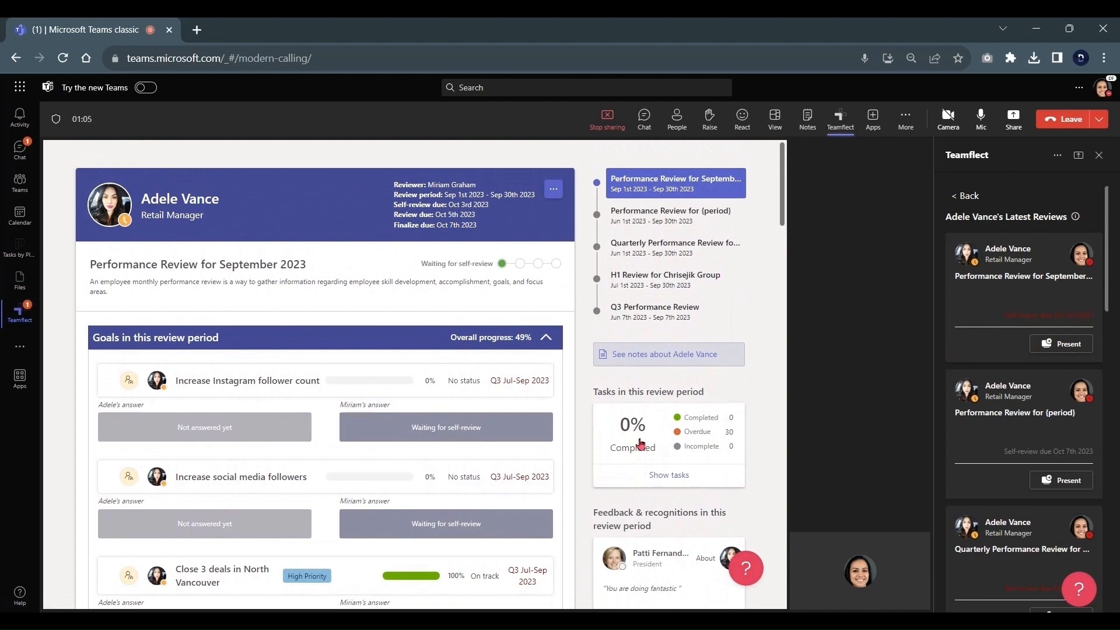
{"action": "mouse_move", "coordinate": [780, 268]}
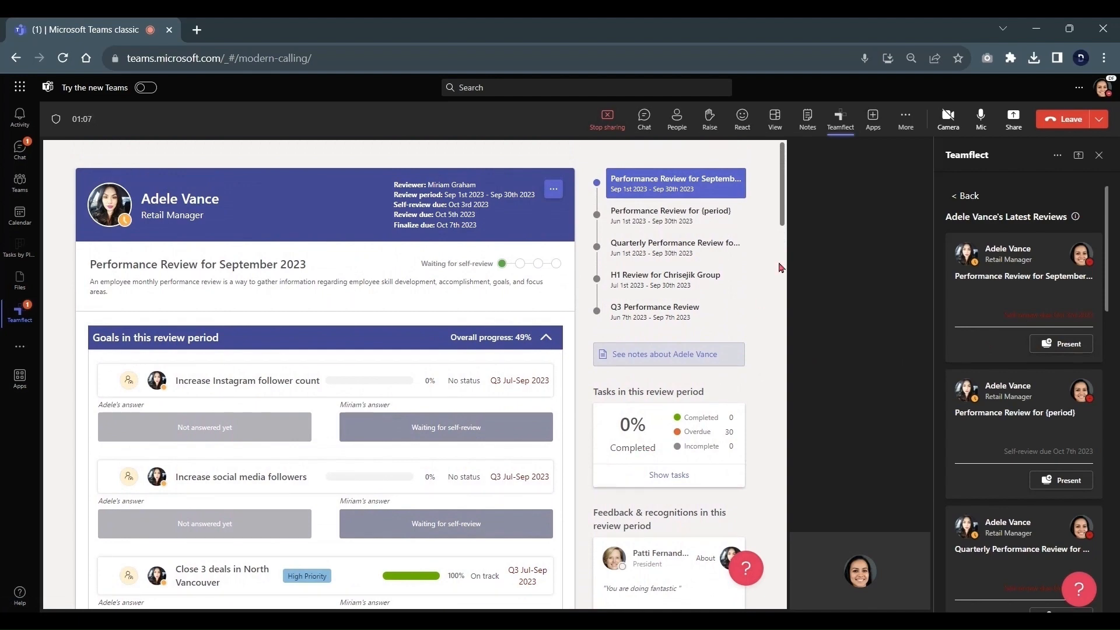